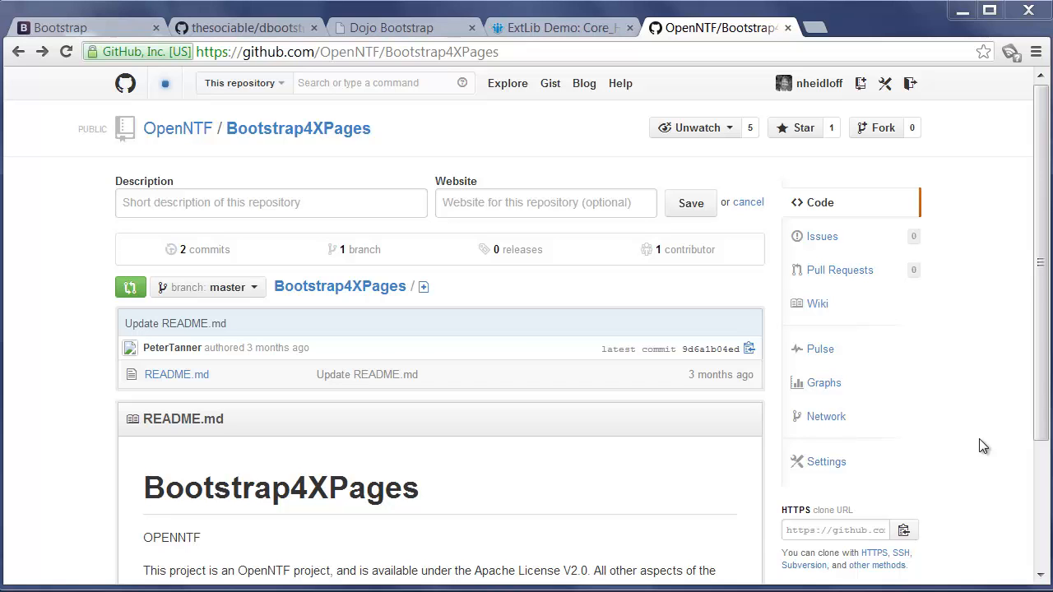
# Switch to the 'ExtLib Demo: Core_Home' browser tab to show the demo's Core home page
pyautogui.click(559, 27)
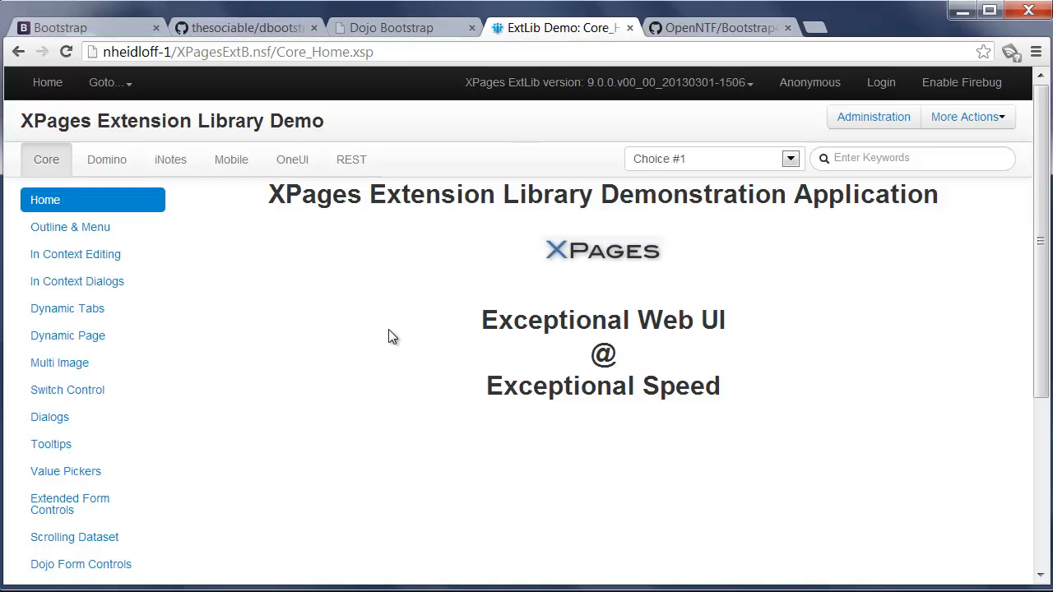
pyautogui.moveTo(392, 346)
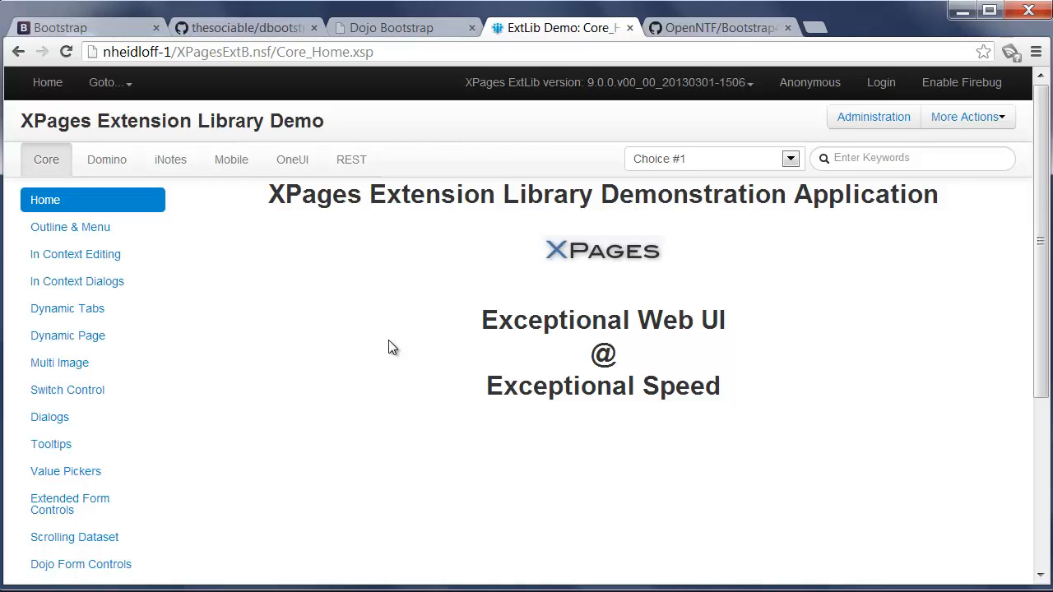
pyautogui.moveTo(273, 324)
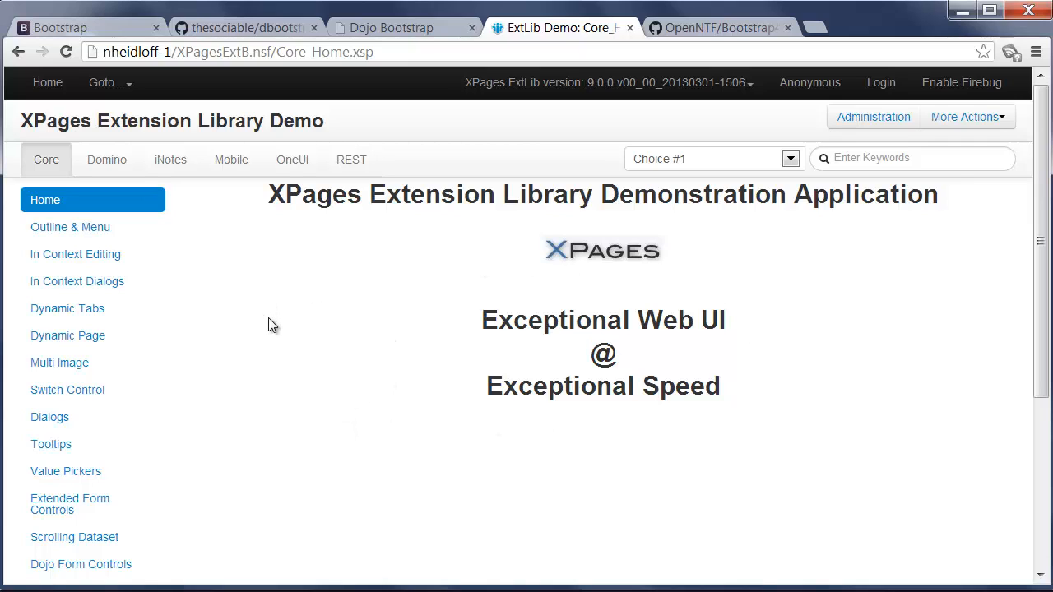
pyautogui.moveTo(275, 325)
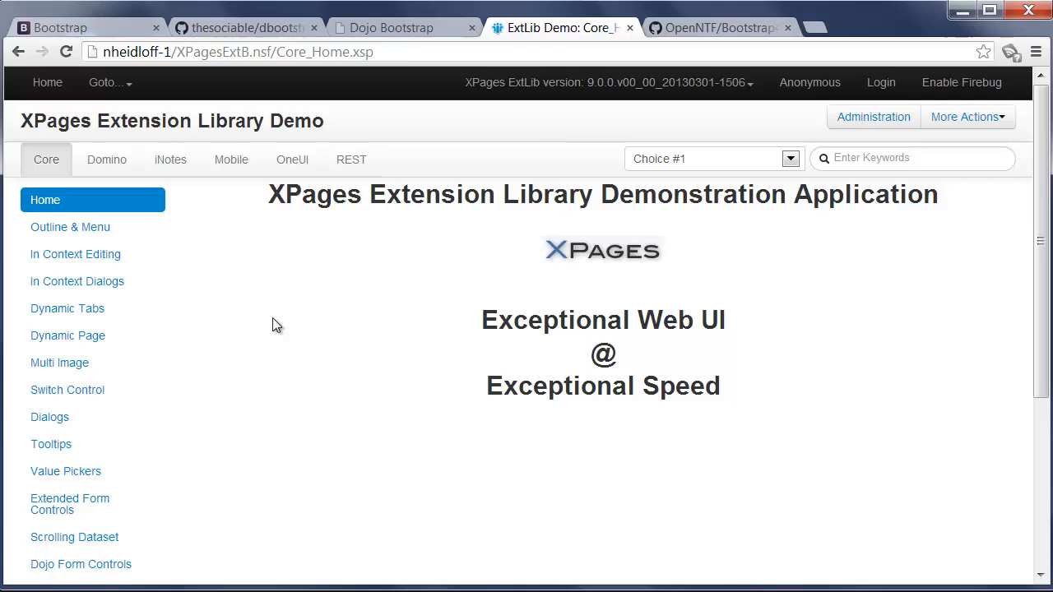
pyautogui.moveTo(297, 285)
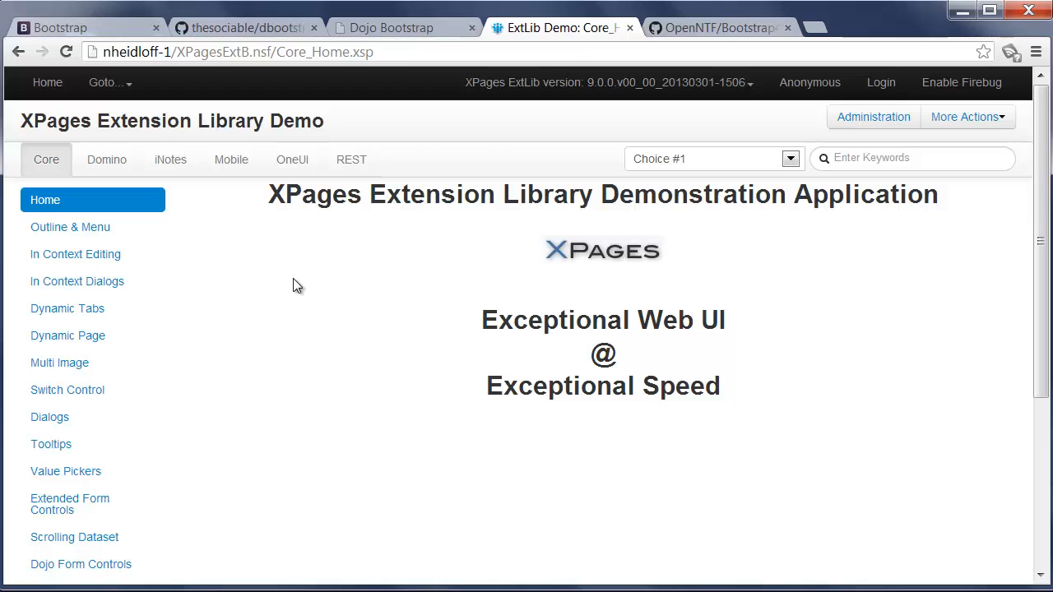
# Open Outline & Menu and view Accordion (Choice 2 expanded), Toolbar, then Menu examples
pyautogui.click(70, 227)
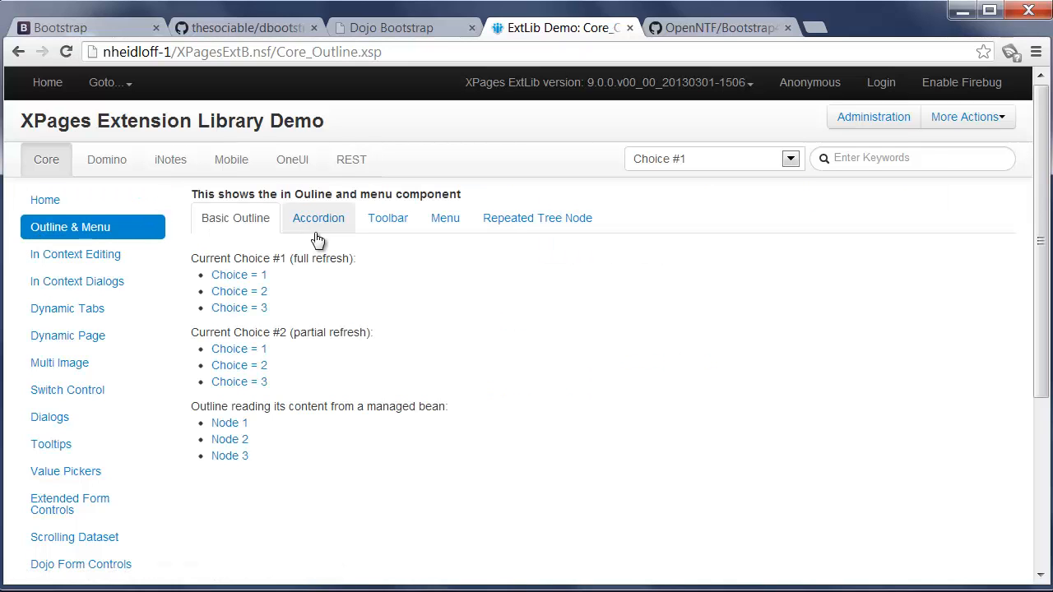
pyautogui.click(319, 218)
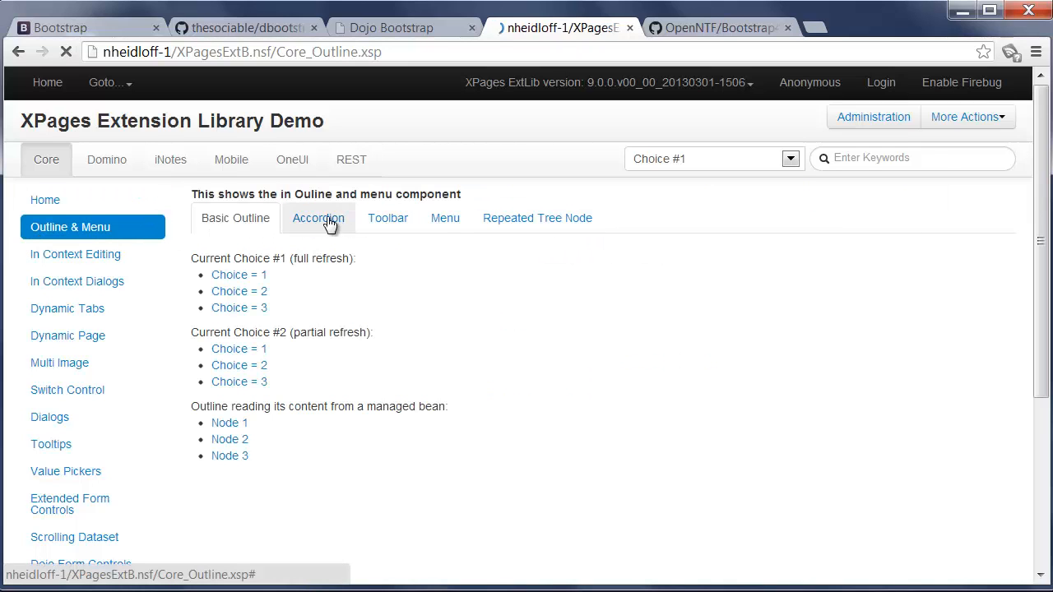
pyautogui.click(317, 218)
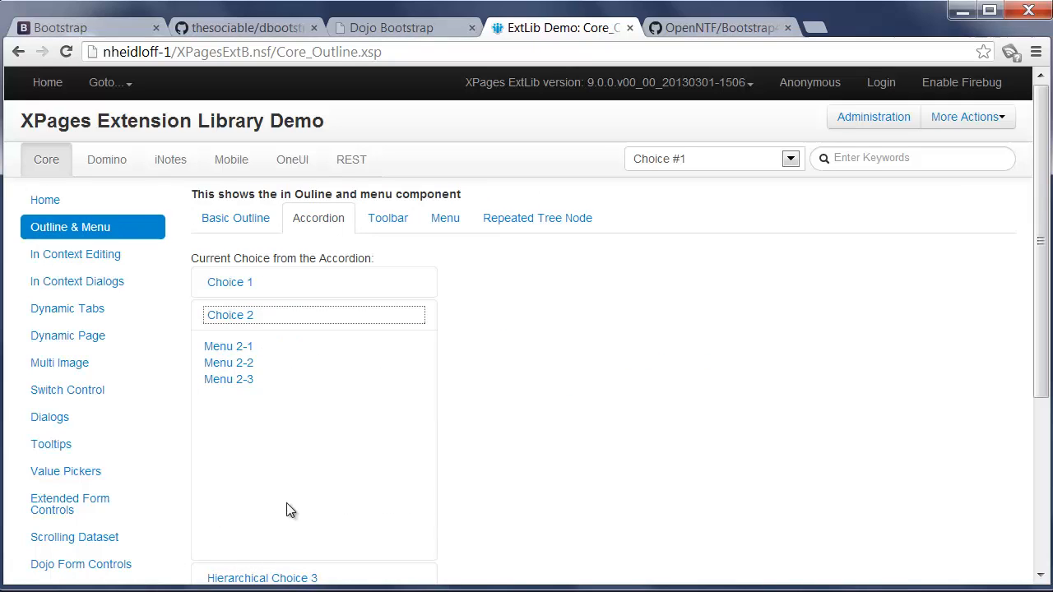
pyautogui.click(386, 218)
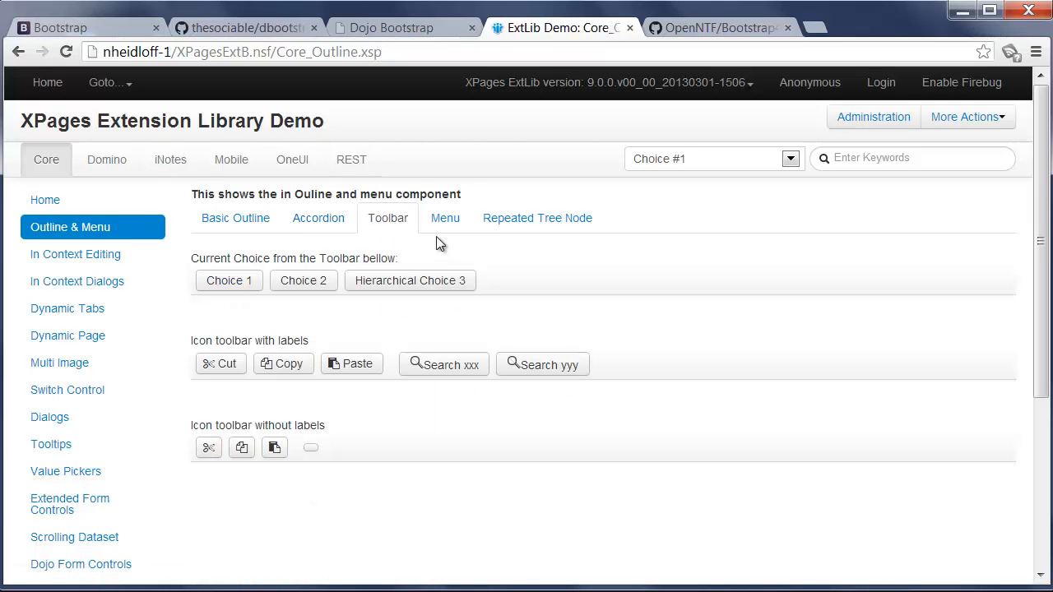
pyautogui.click(444, 218)
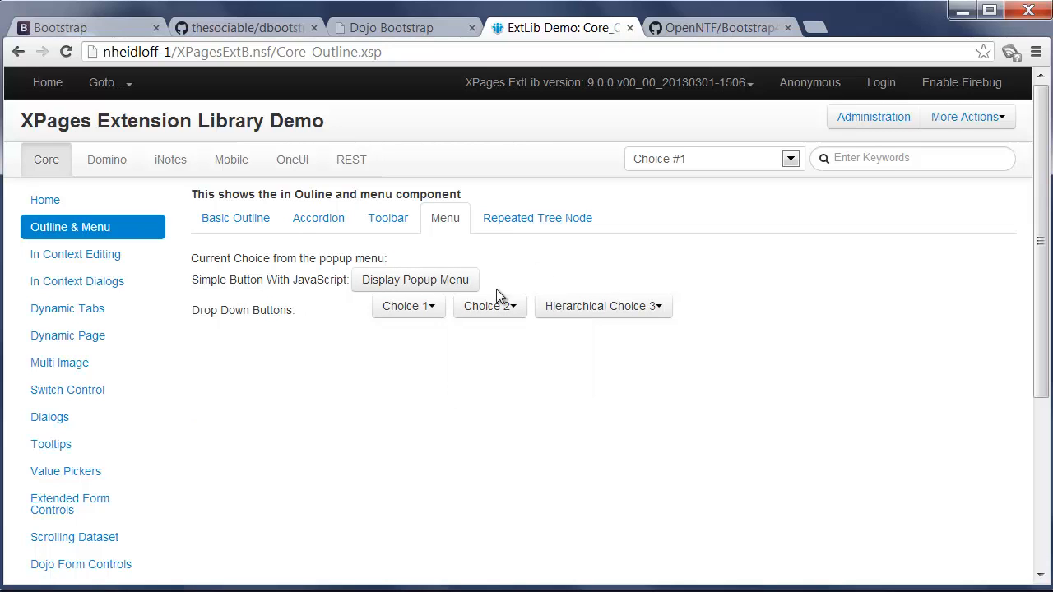
# Open Dojo Form Controls, browse the form, and switch its panel to read-only
pyautogui.click(81, 564)
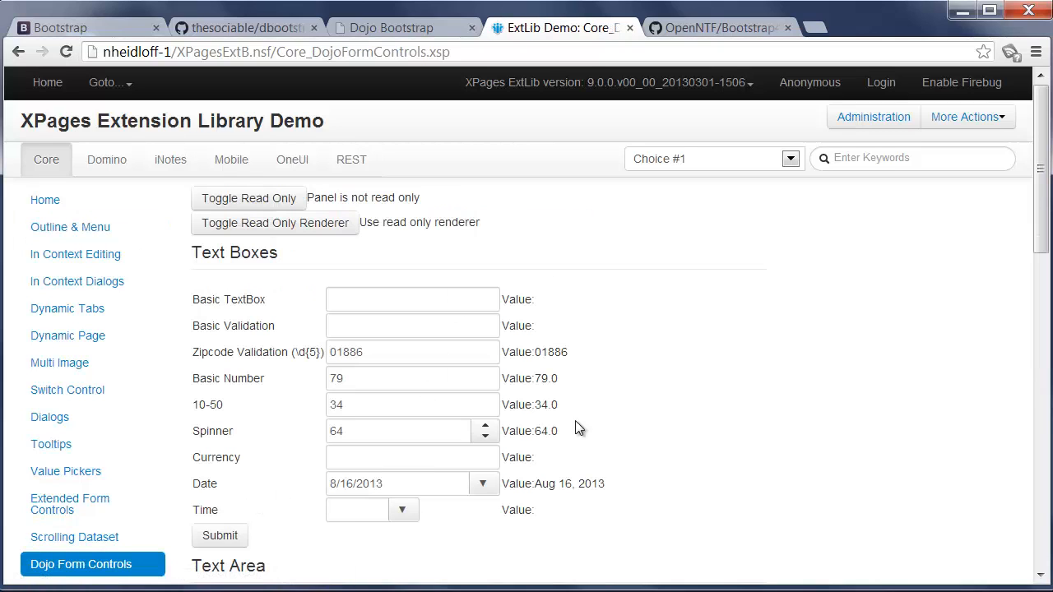
pyautogui.scroll(-3)
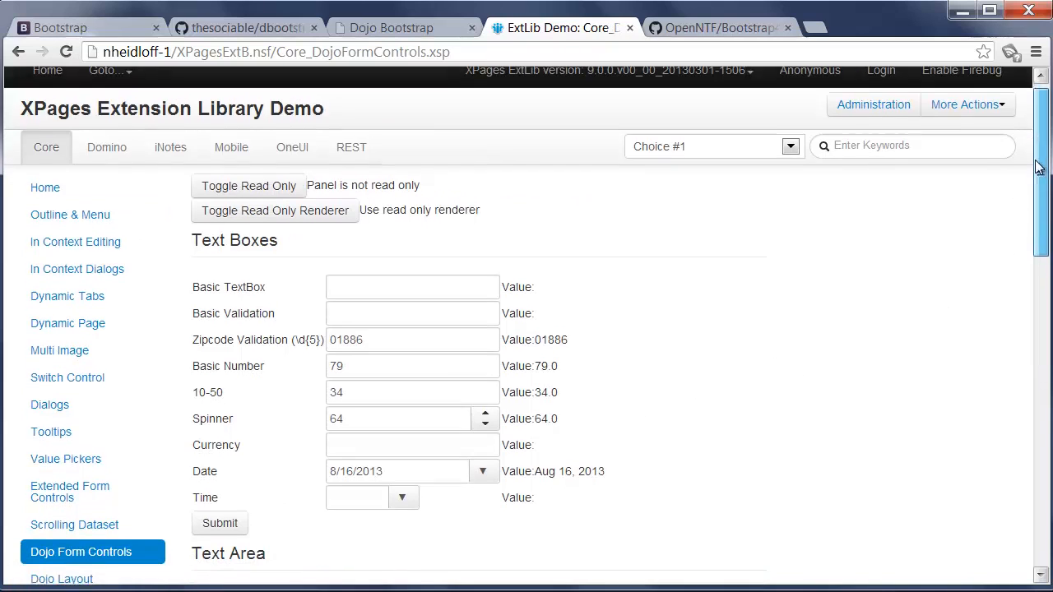
pyautogui.scroll(-3)
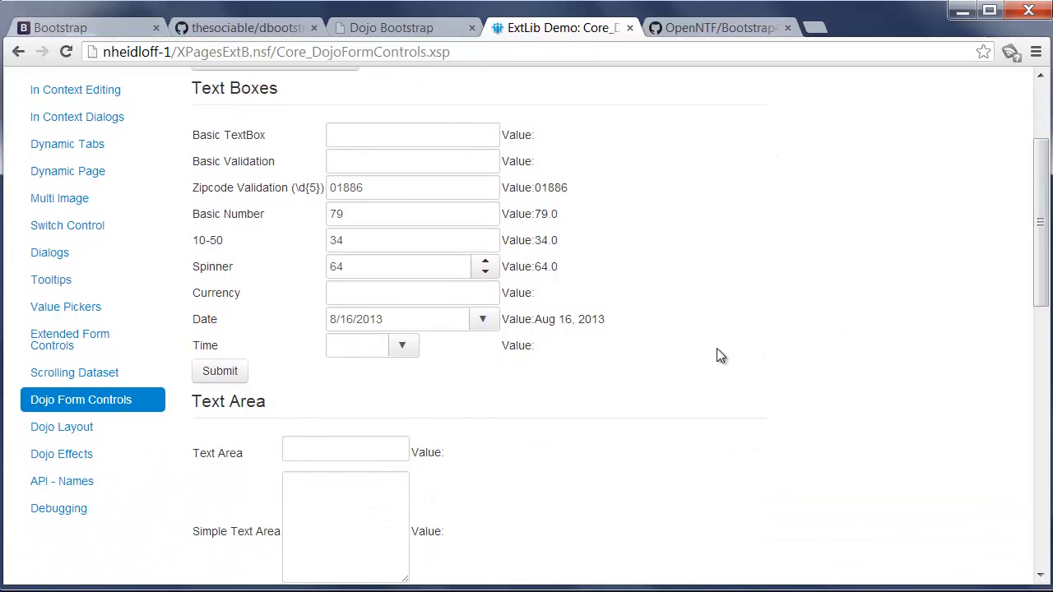
pyautogui.click(482, 319)
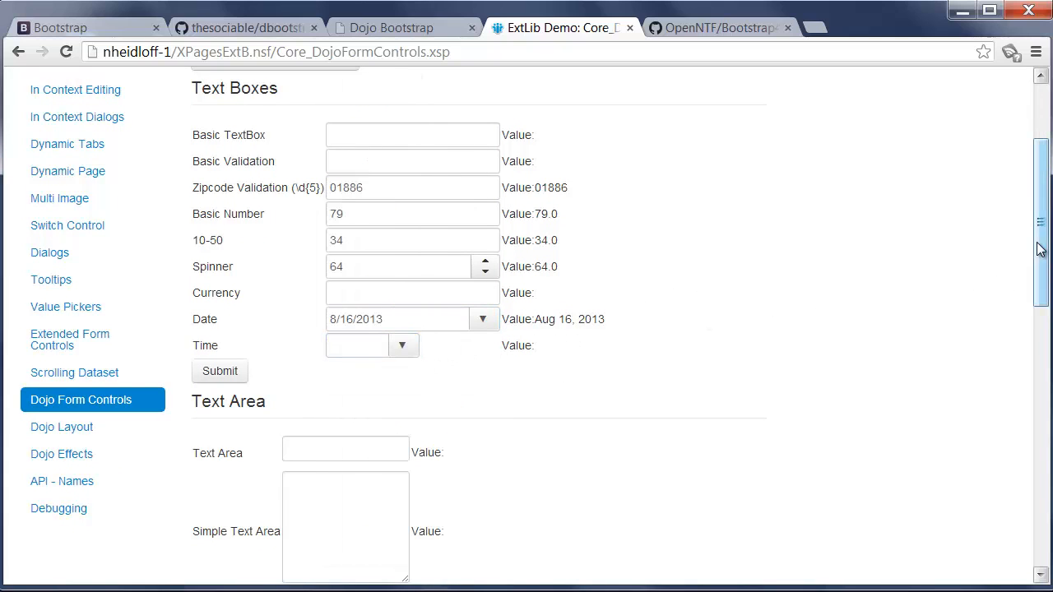
pyautogui.scroll(-3)
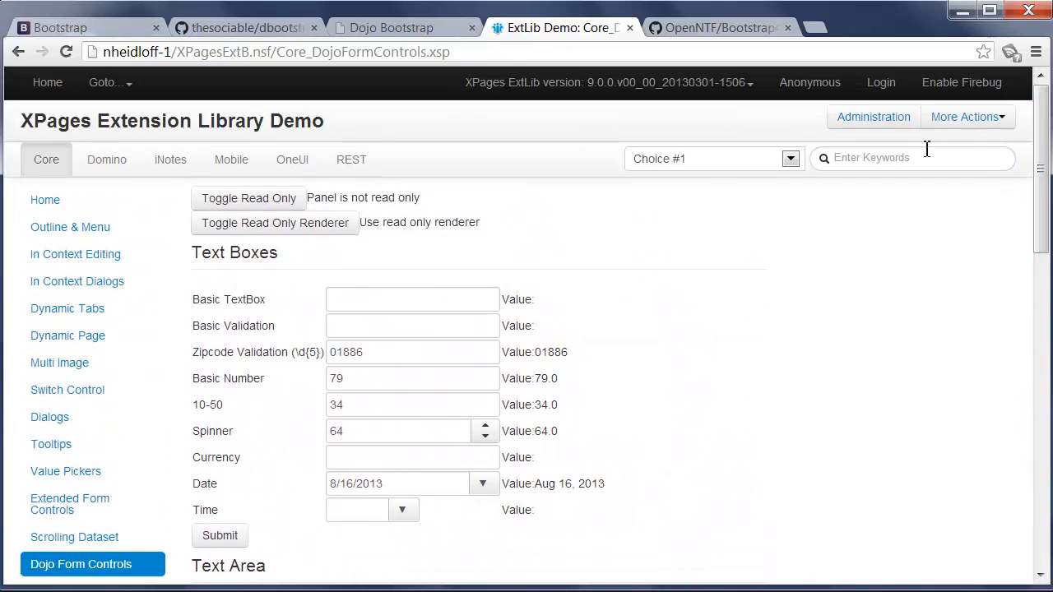
pyautogui.click(249, 198)
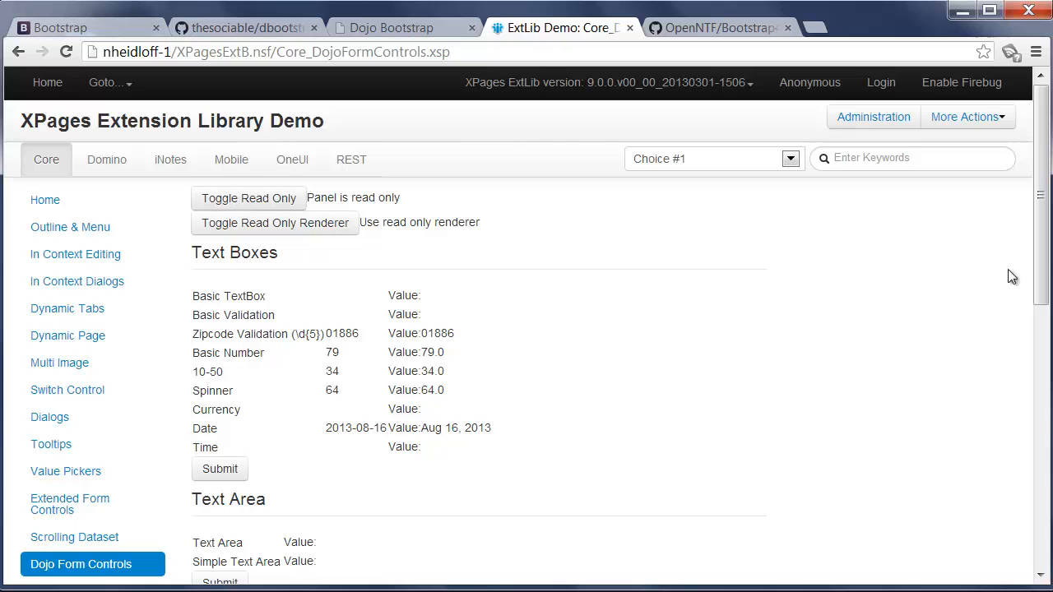
pyautogui.scroll(-3)
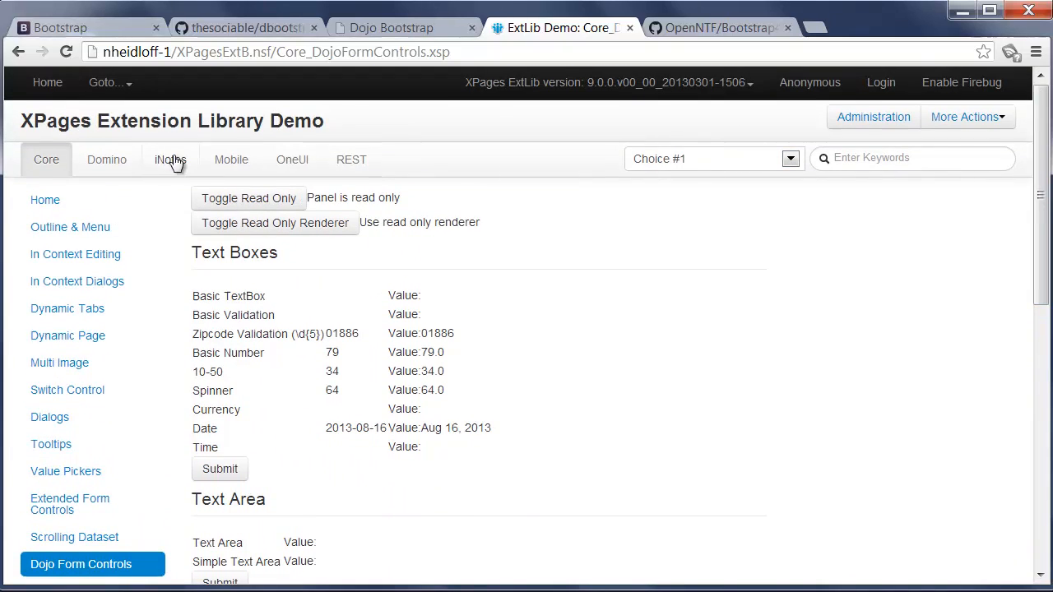
# In Domino samples, view View State and Data View's categorized and three-column variants
pyautogui.click(106, 160)
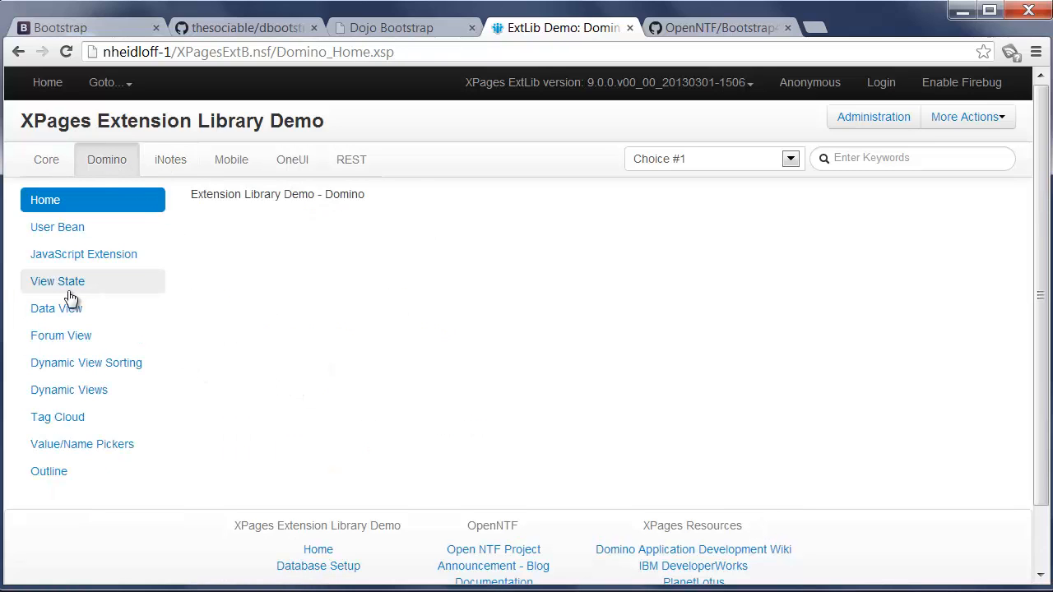
pyautogui.click(58, 281)
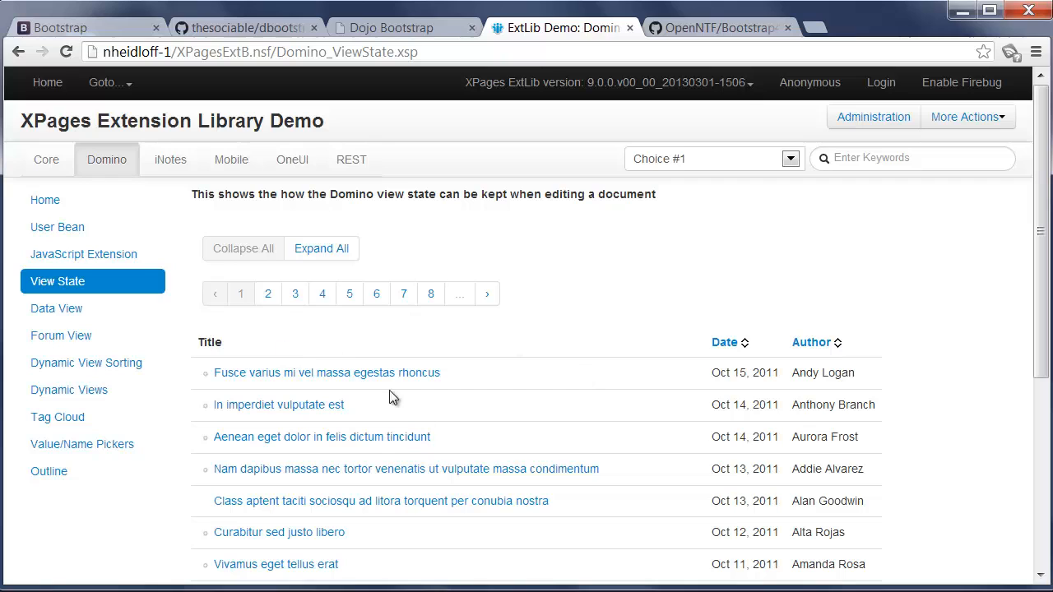
pyautogui.moveTo(523, 305)
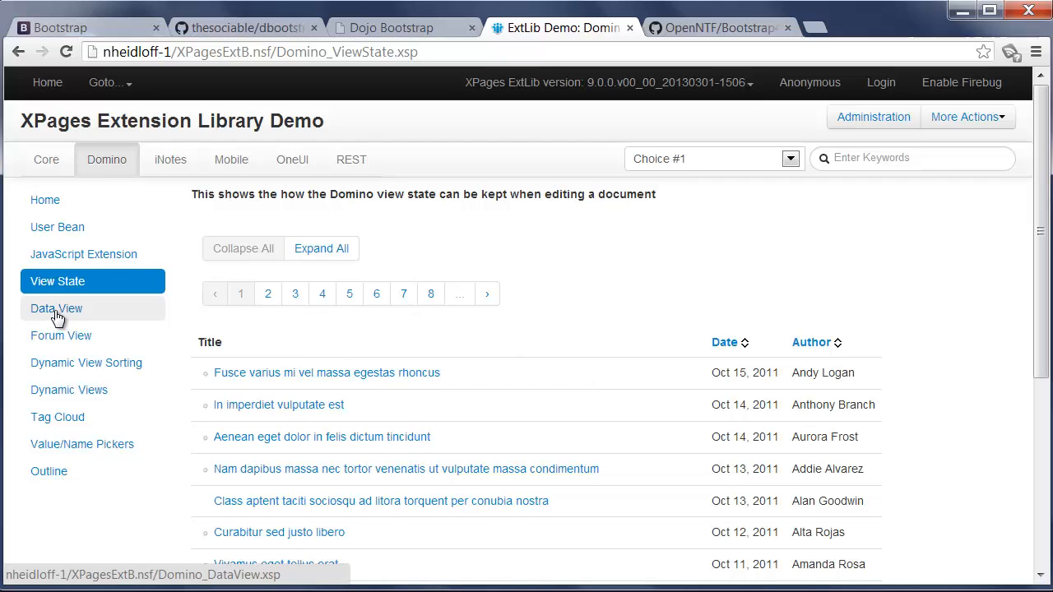
pyautogui.click(56, 308)
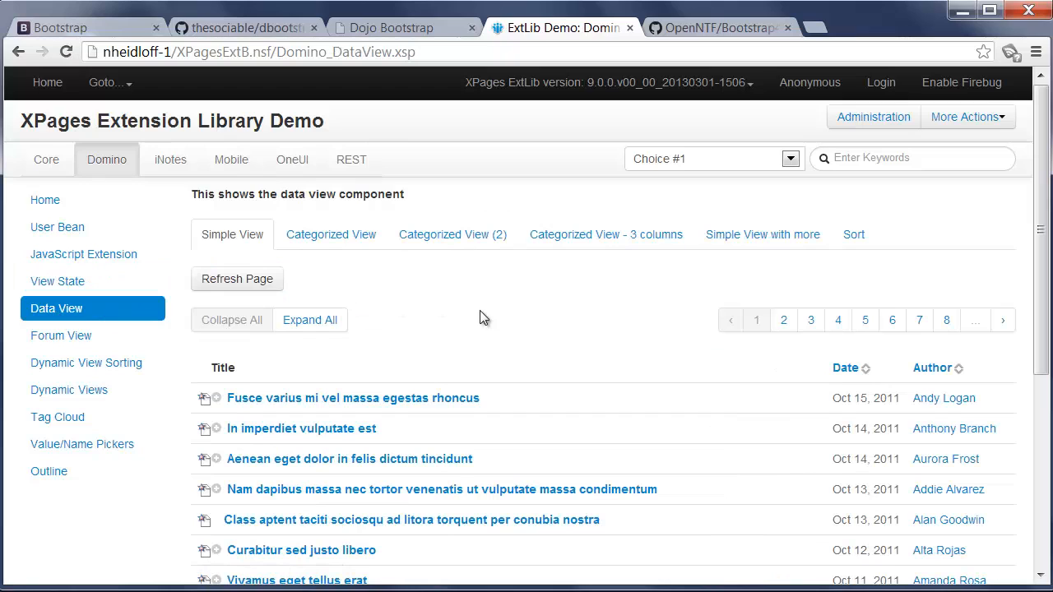
pyautogui.click(330, 234)
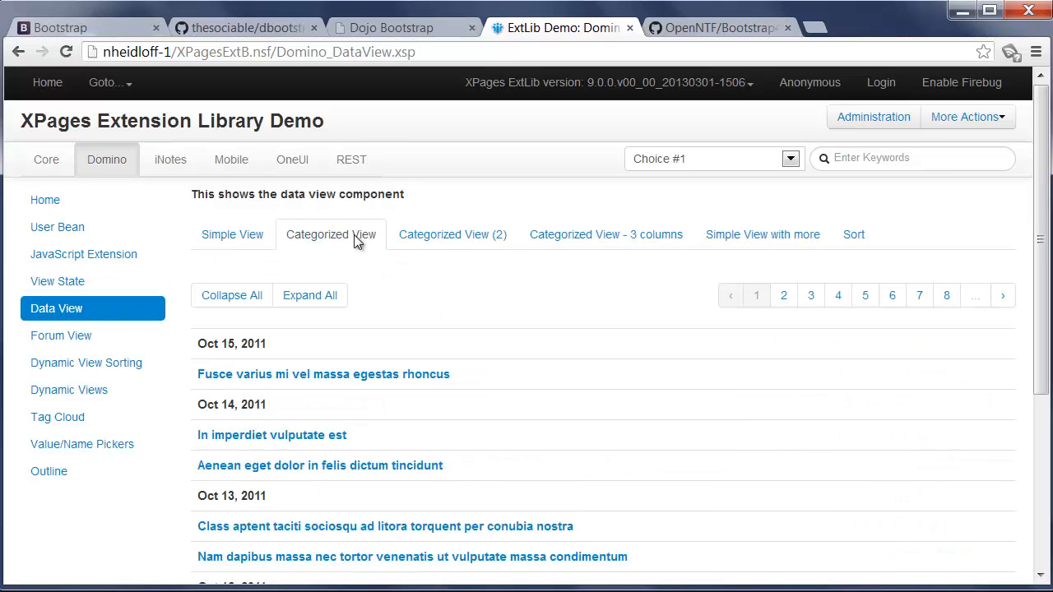
pyautogui.click(452, 234)
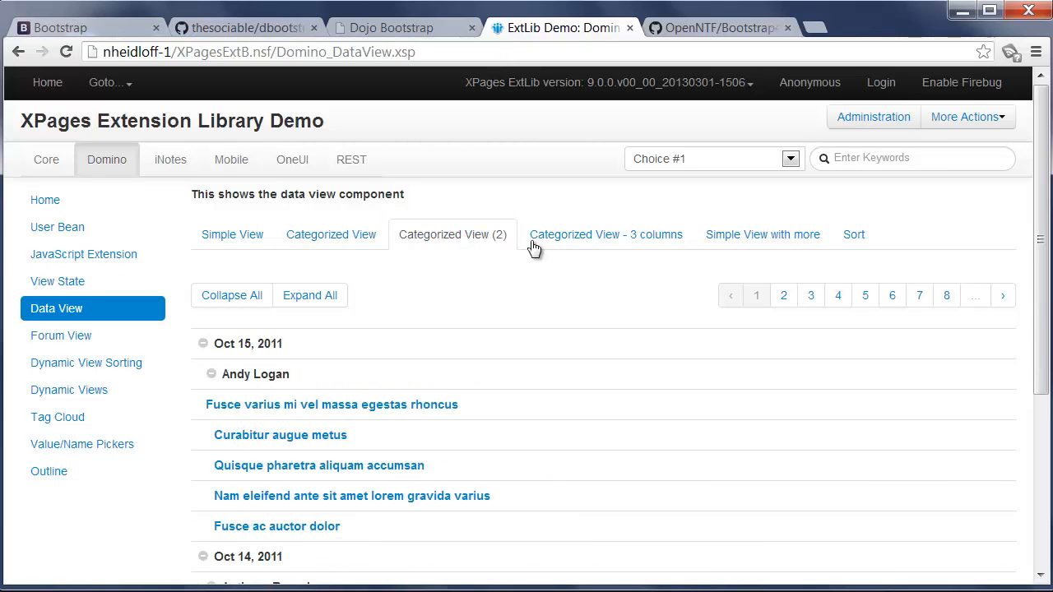
pyautogui.click(606, 234)
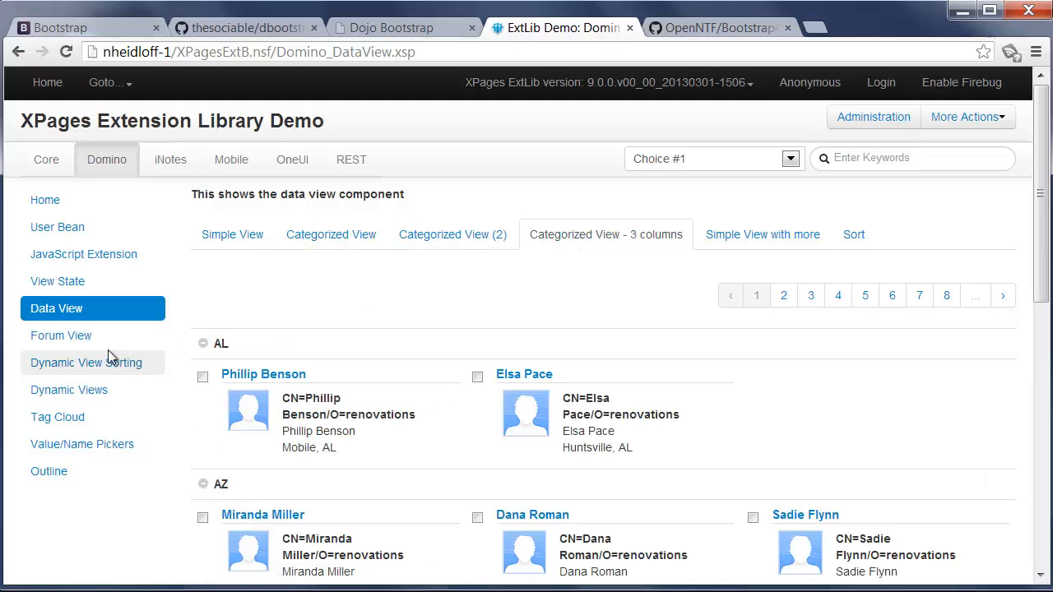
# Show Forum View as details-only, then both collapsed with details on client
pyautogui.click(61, 334)
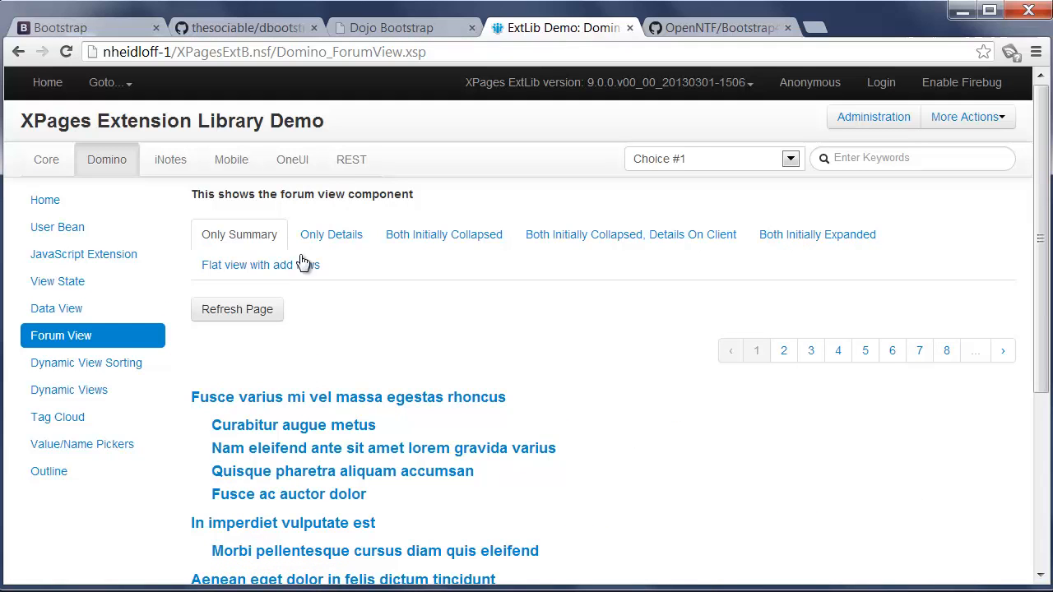
pyautogui.click(330, 234)
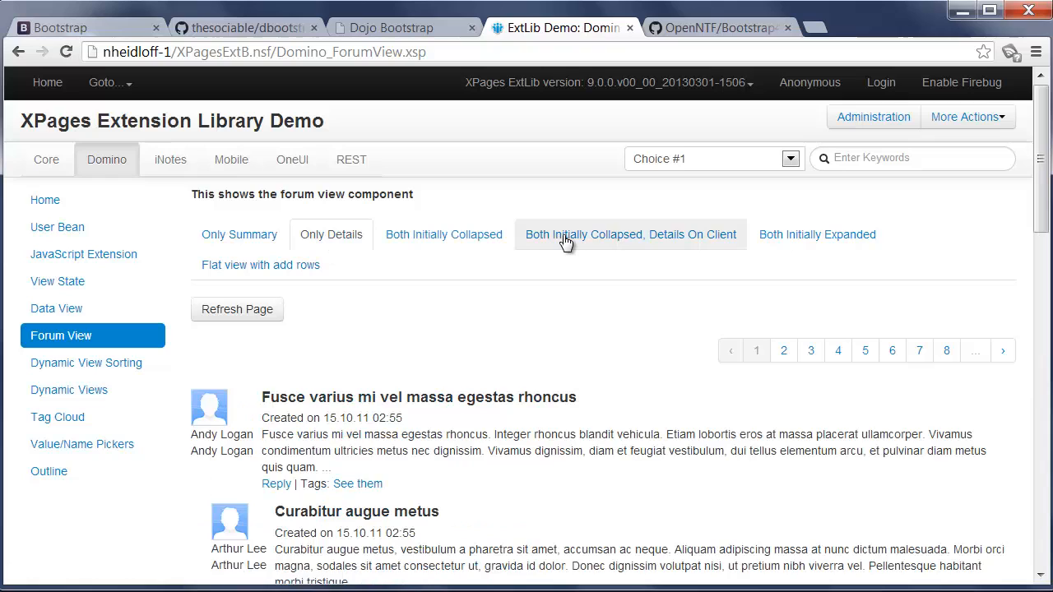
pyautogui.click(629, 235)
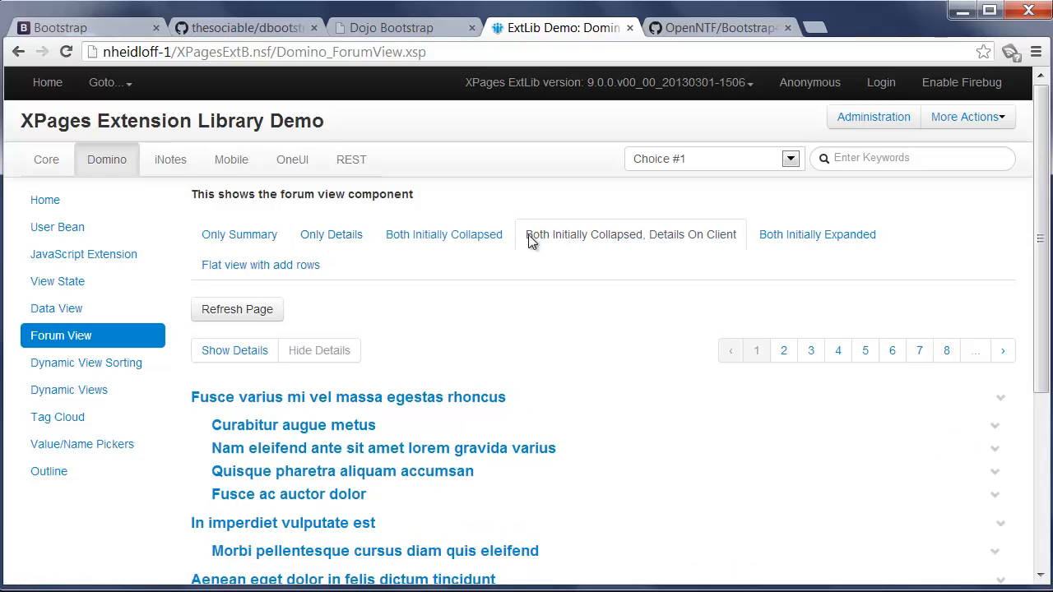
# In OneUI samples, collapse Container 1 in Outline, then open Widget Container
pyautogui.click(291, 159)
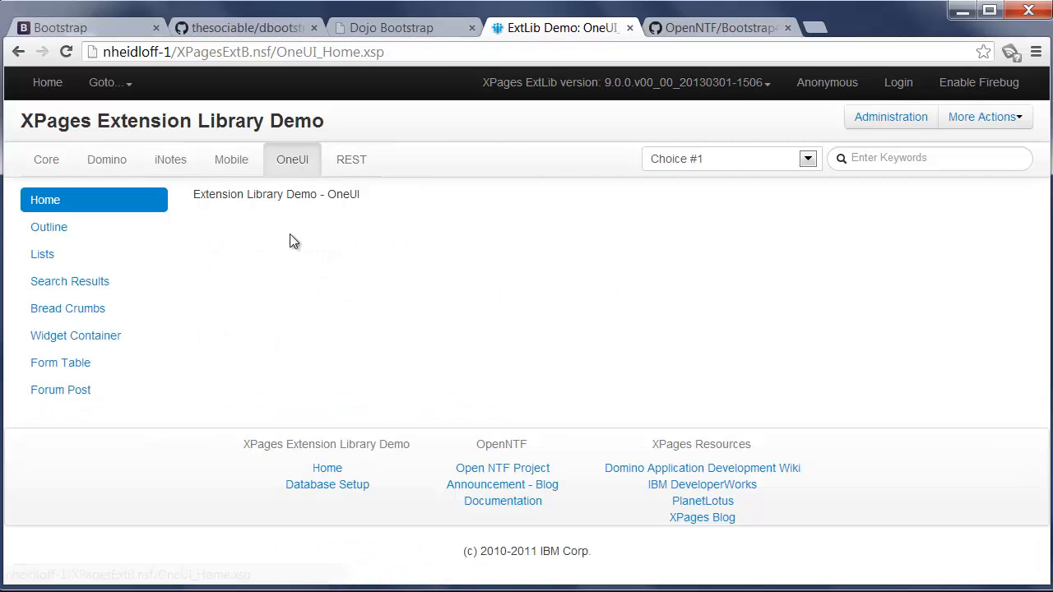
pyautogui.click(48, 227)
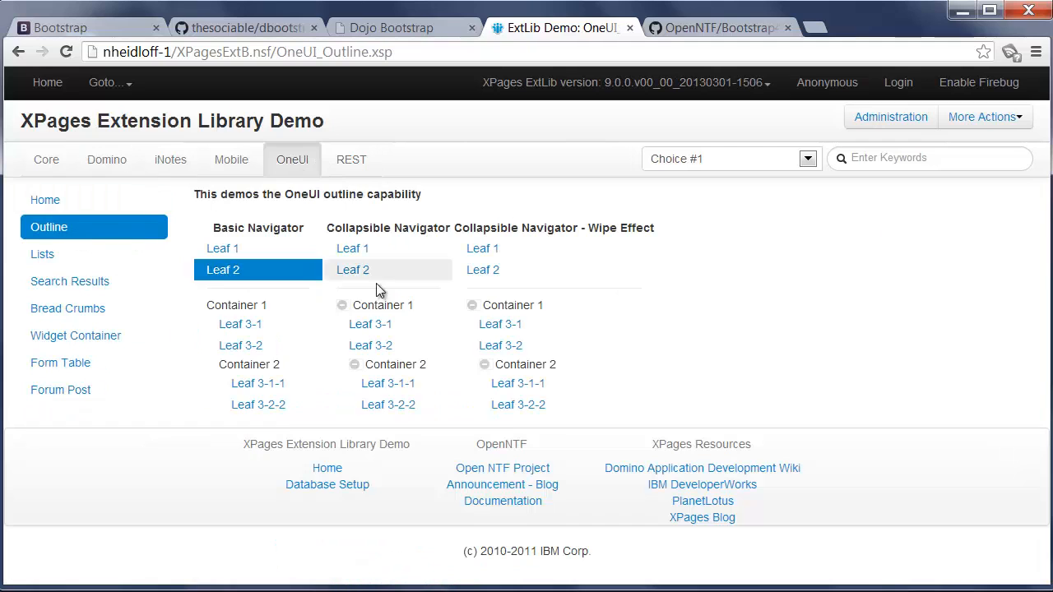
pyautogui.click(472, 305)
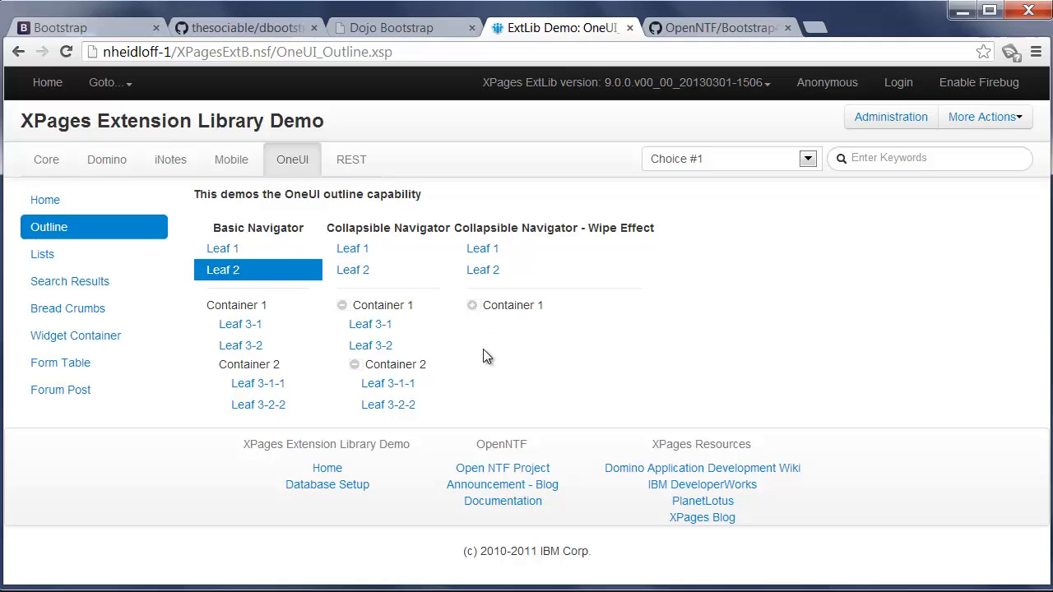
pyautogui.click(75, 335)
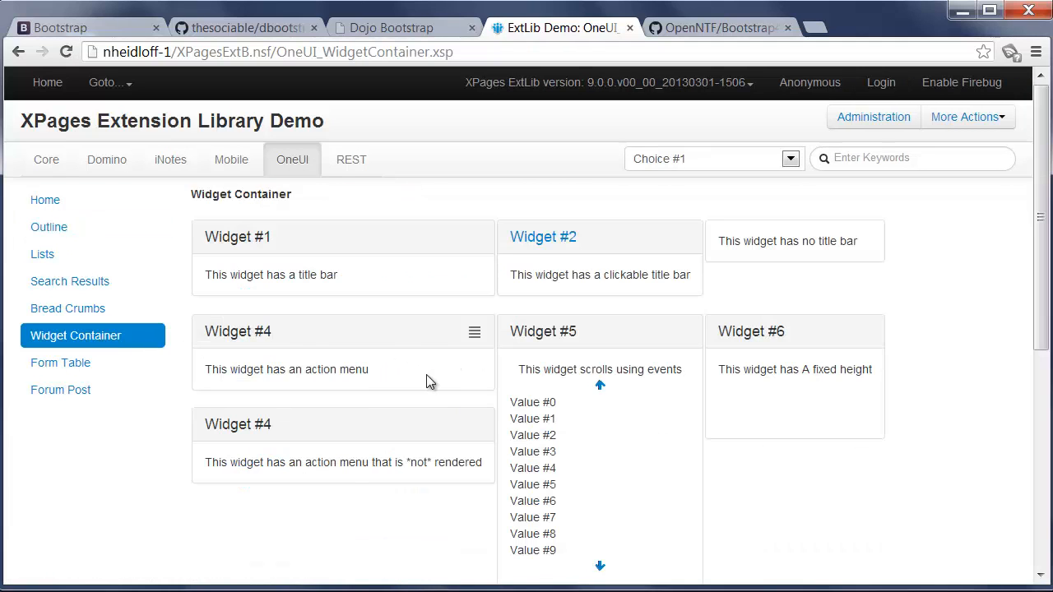
pyautogui.click(475, 331)
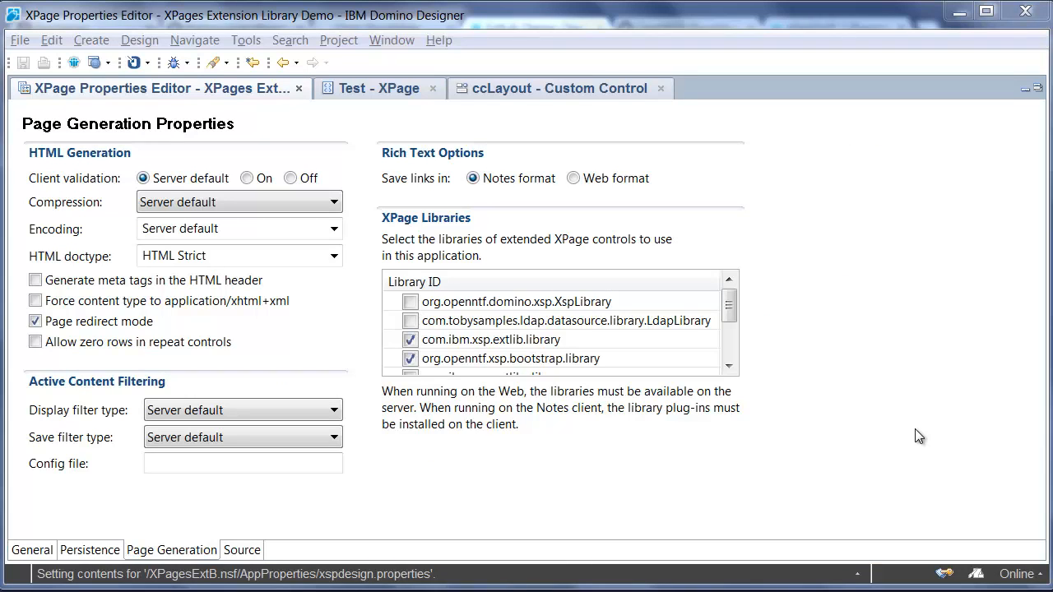
pyautogui.moveTo(504, 379)
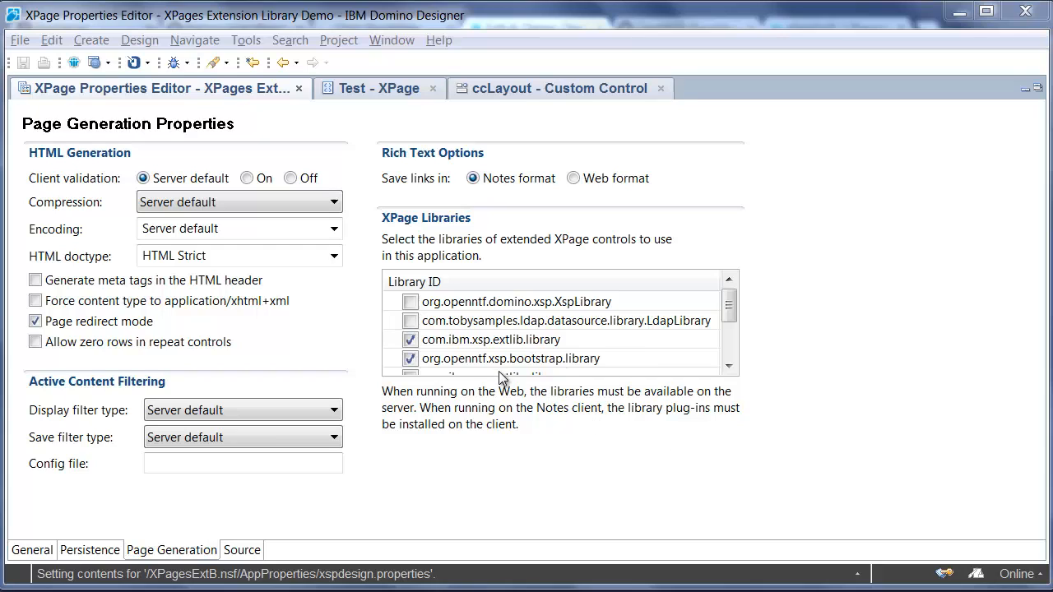
# Check org.openntf.xsp.bootstrap.library in the XPage Libraries list
pyautogui.click(510, 358)
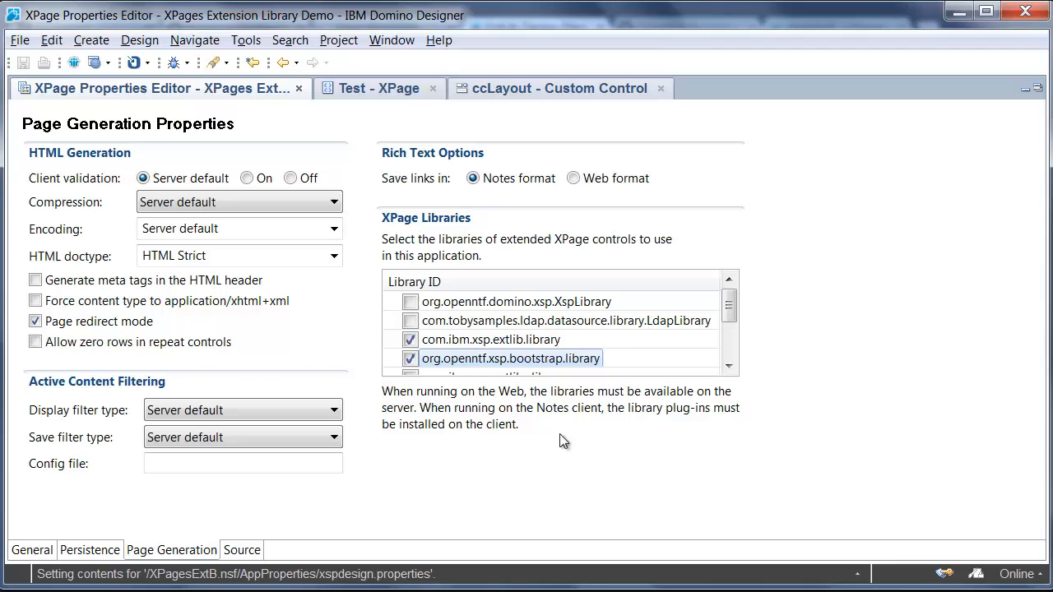
pyautogui.click(31, 549)
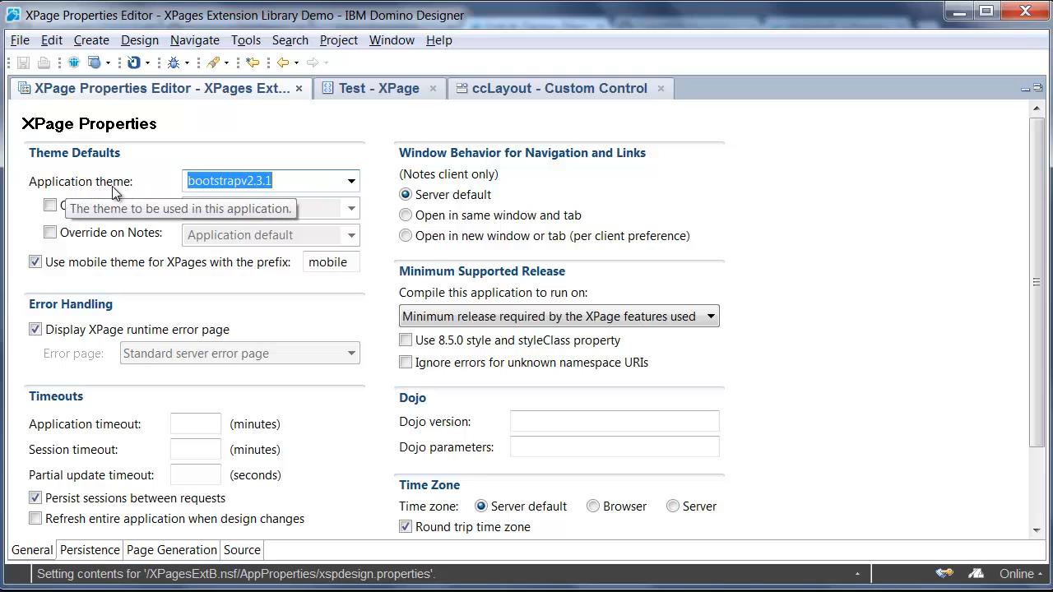
# Place the cursor in the Application theme field reading bootstrapv2.3.1
pyautogui.click(263, 181)
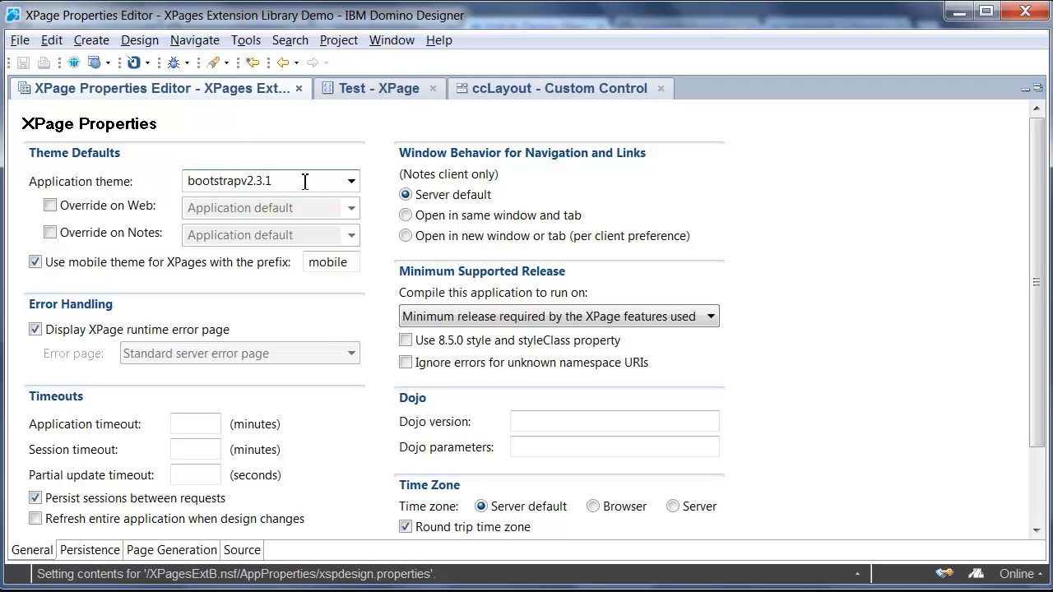
pyautogui.moveTo(282, 189)
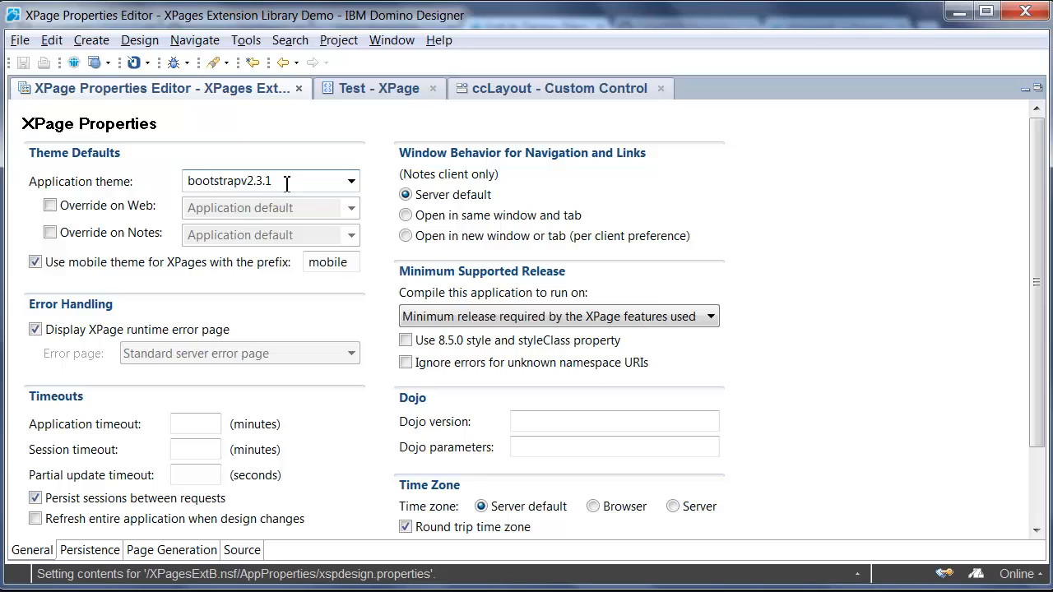
pyautogui.moveTo(208, 182)
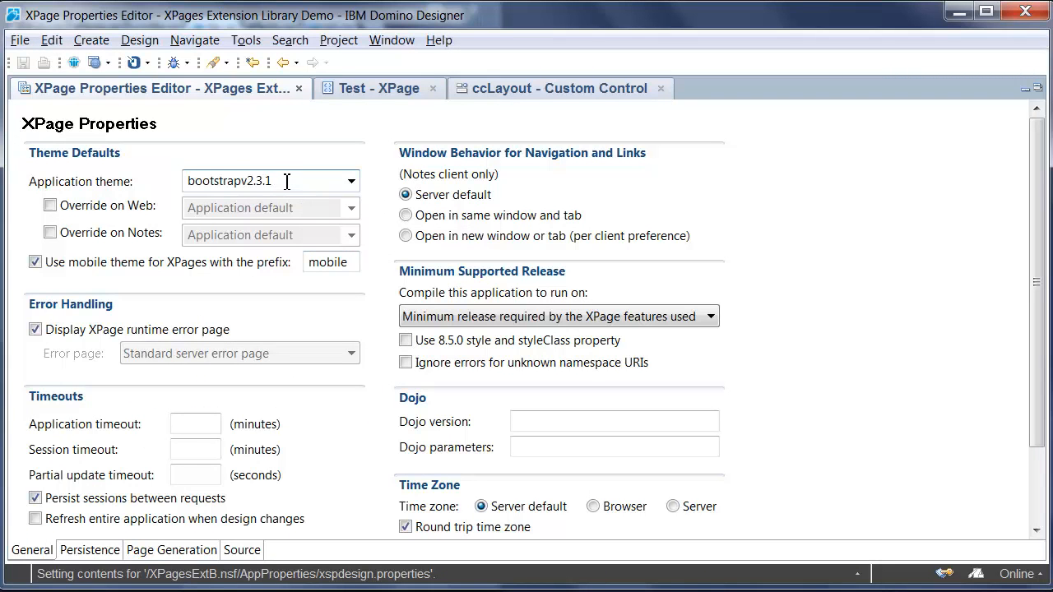
# Append 'r' to the theme name and scroll the Widget Container page to widgets #1-#12
pyautogui.write('r')
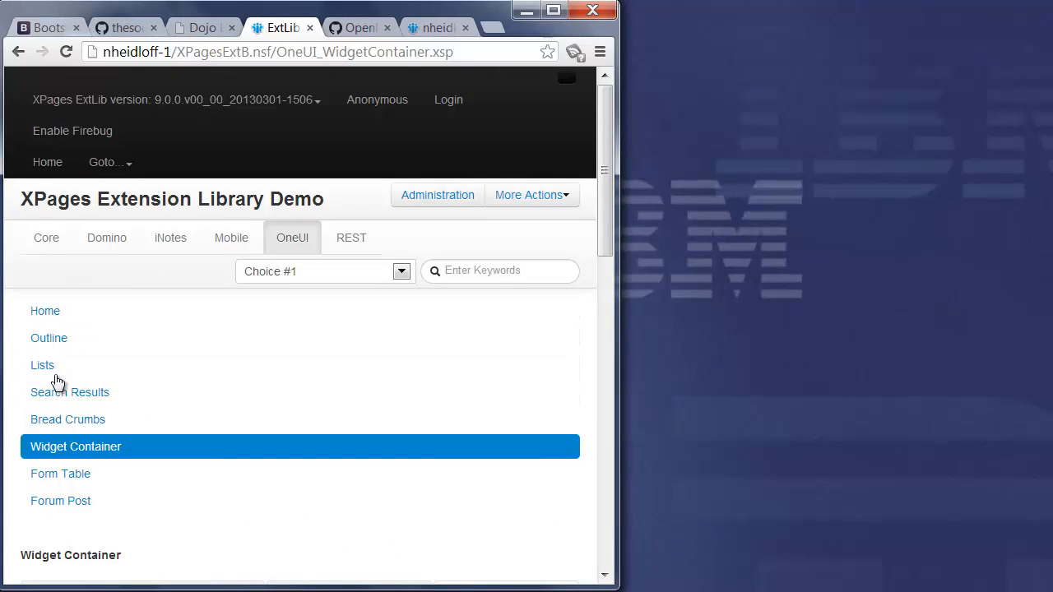
pyautogui.moveTo(69, 392)
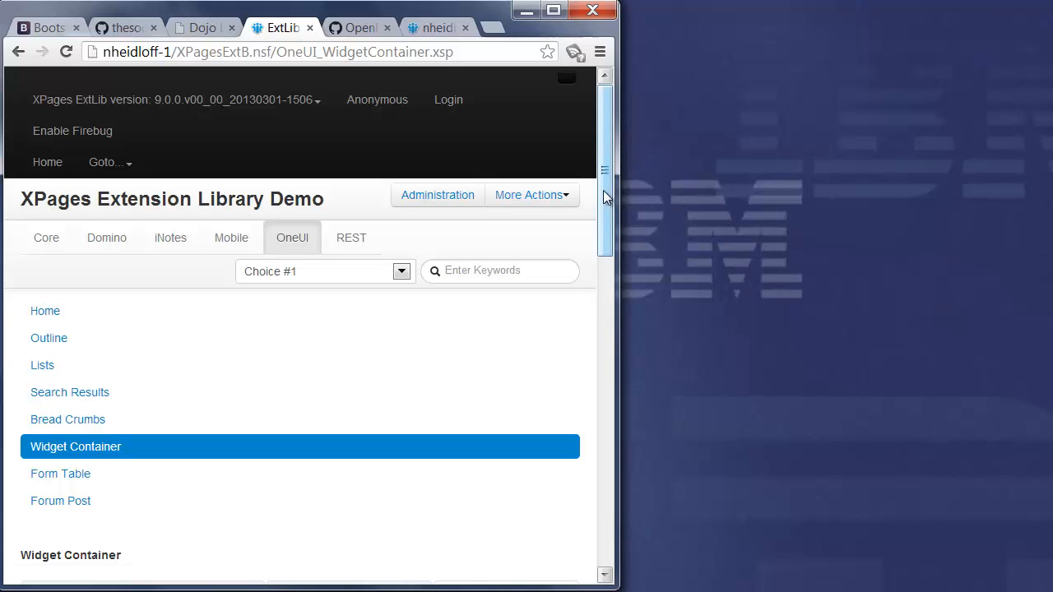
pyautogui.scroll(-3)
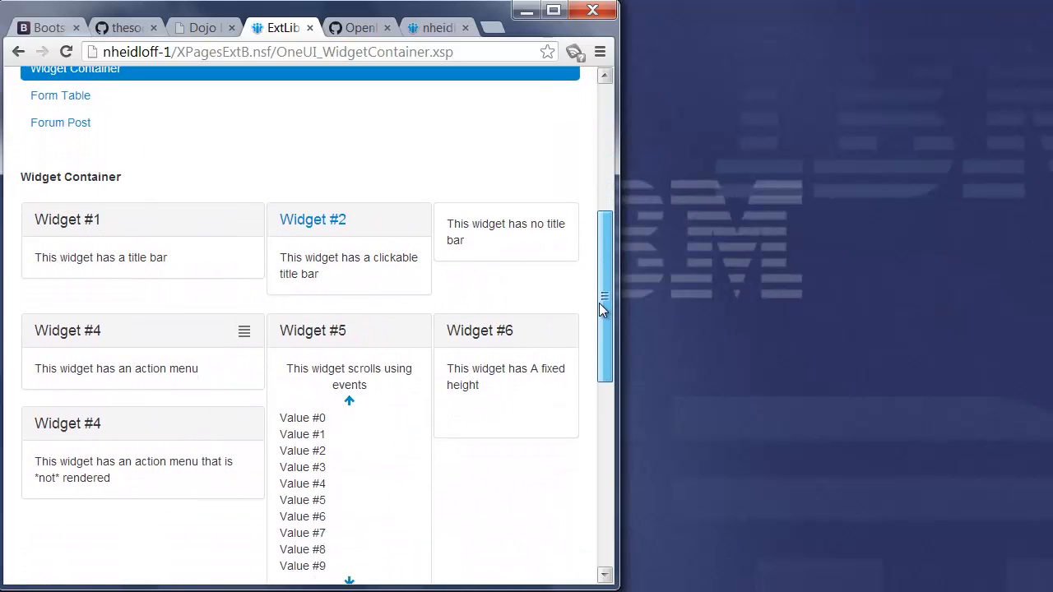
pyautogui.scroll(-3)
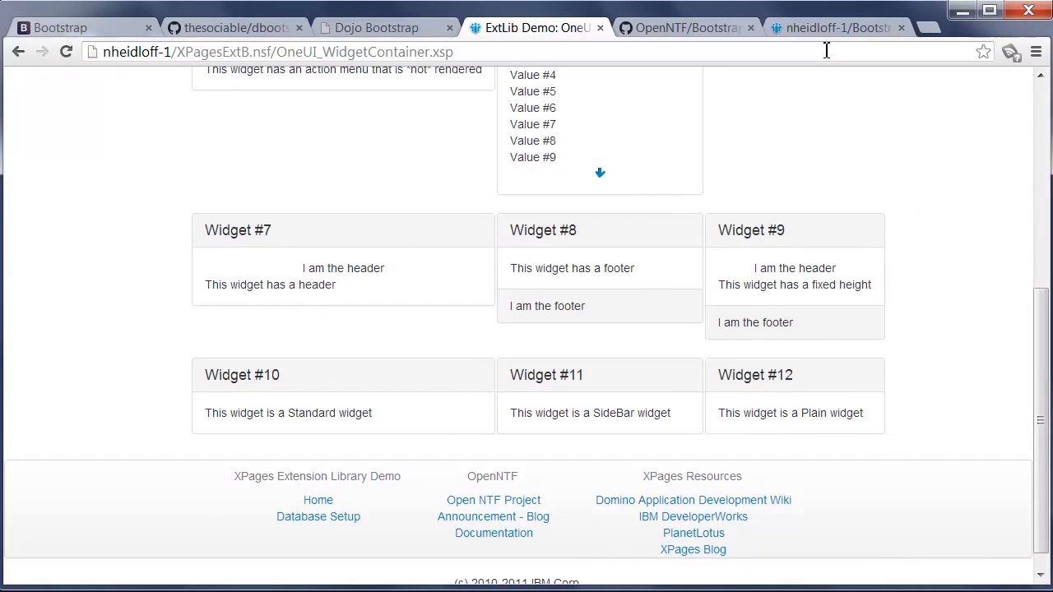
# Show the Test.xsp Bootstrap page in Chrome, then bring Domino Designer forward
pyautogui.click(835, 27)
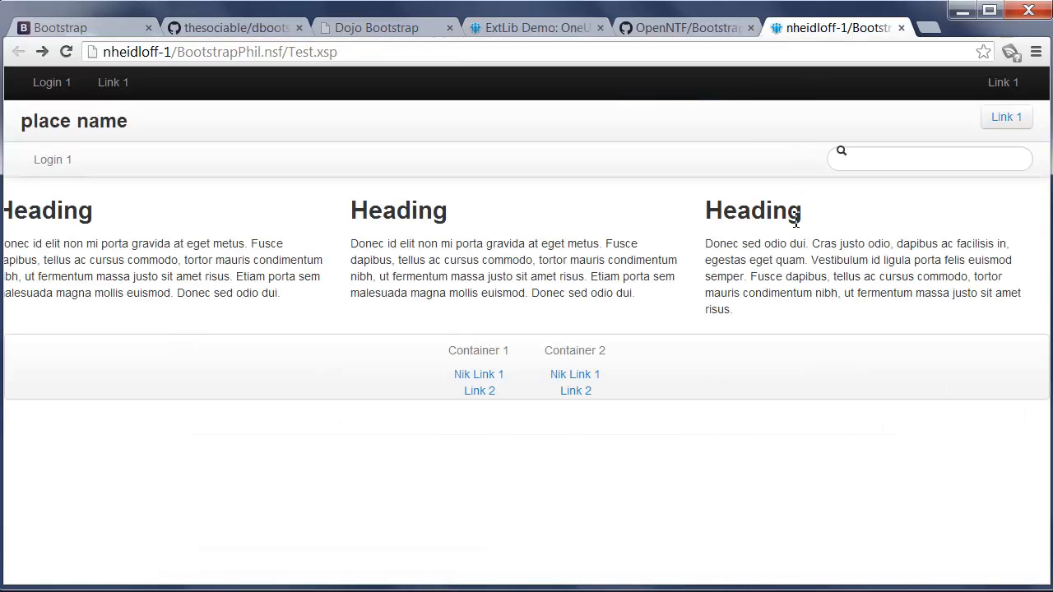
pyautogui.moveTo(506, 227)
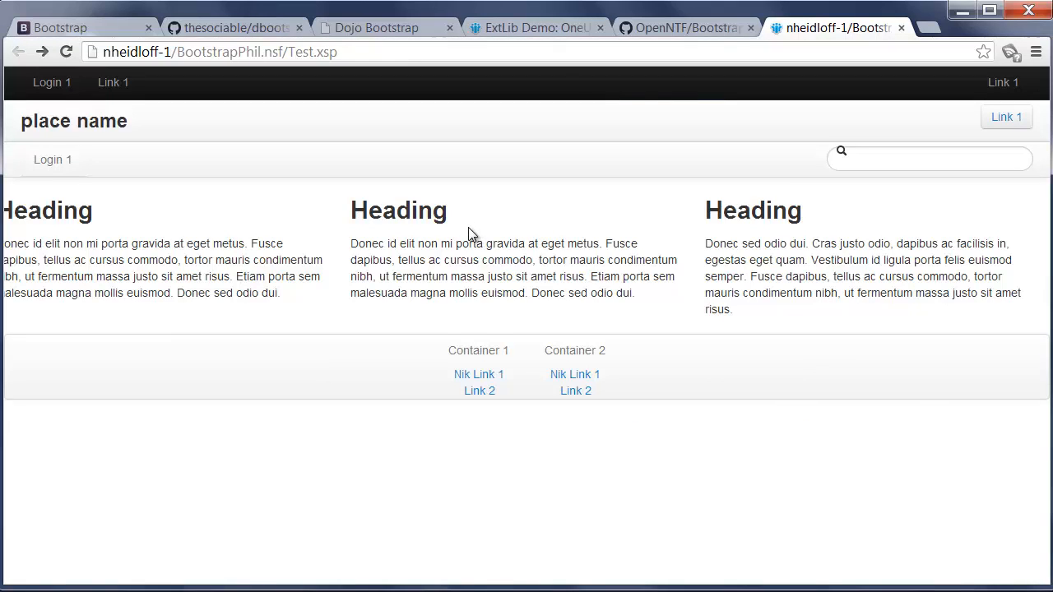
pyautogui.moveTo(98, 241)
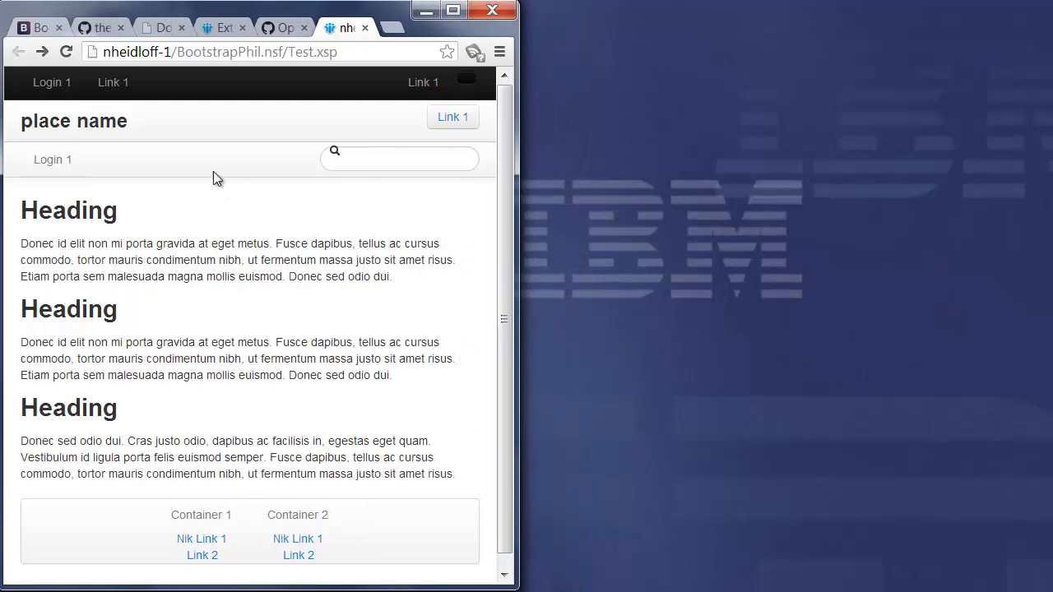
pyautogui.moveTo(520, 234)
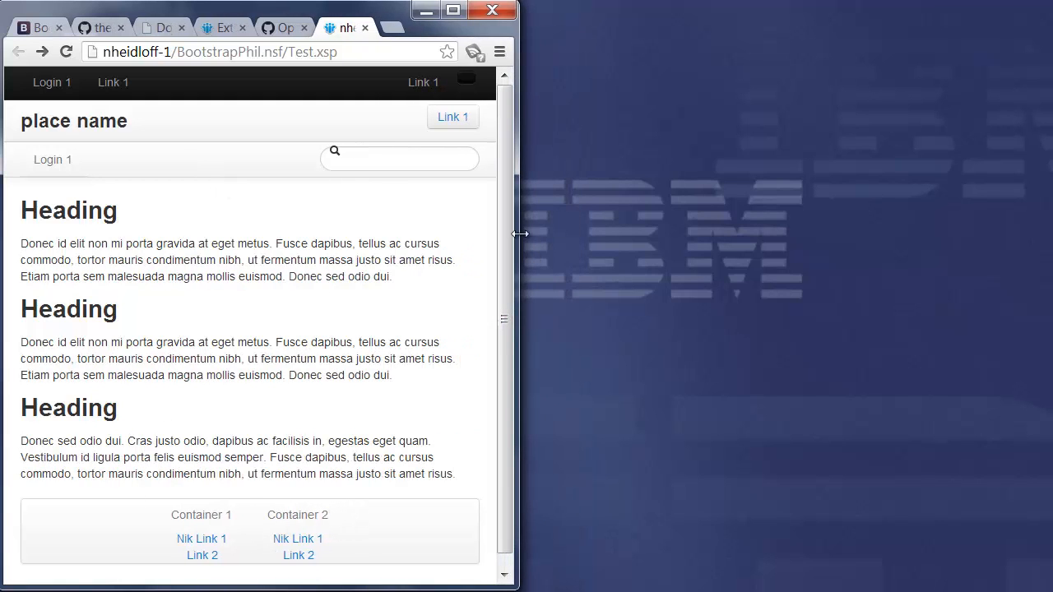
pyautogui.click(454, 9)
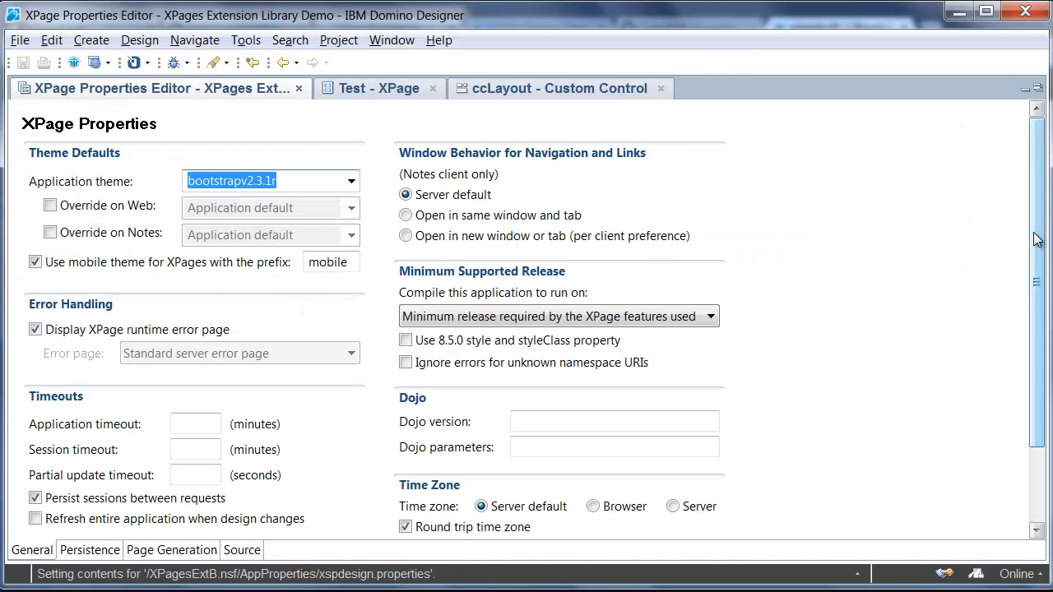
# Open the Test XPage source and select the span4 class of the heading columns
pyautogui.click(377, 88)
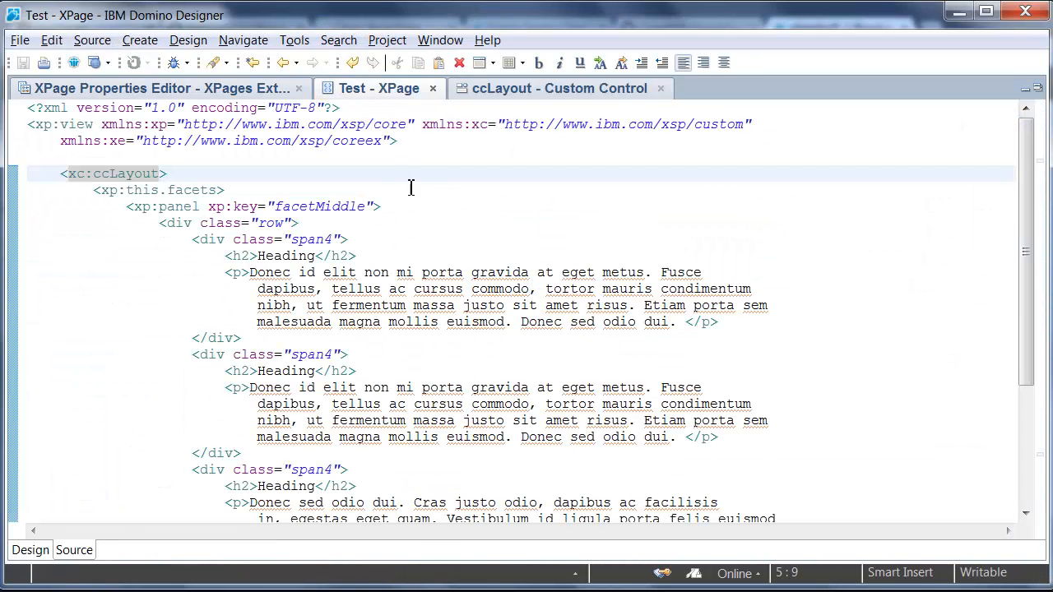
pyautogui.click(275, 256)
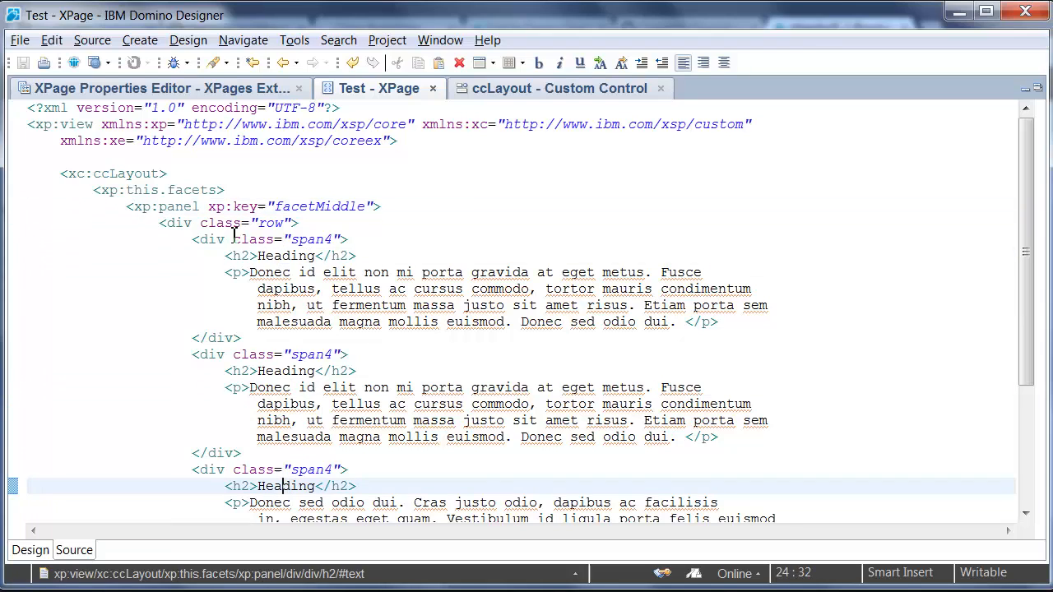
pyautogui.doubleClick(252, 239)
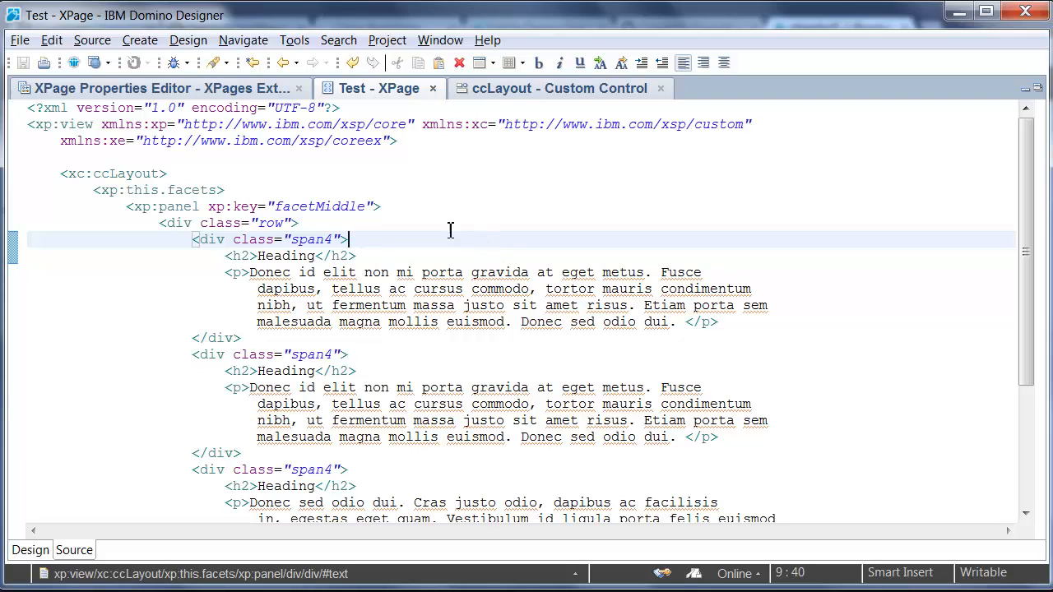
pyautogui.moveTo(115, 172)
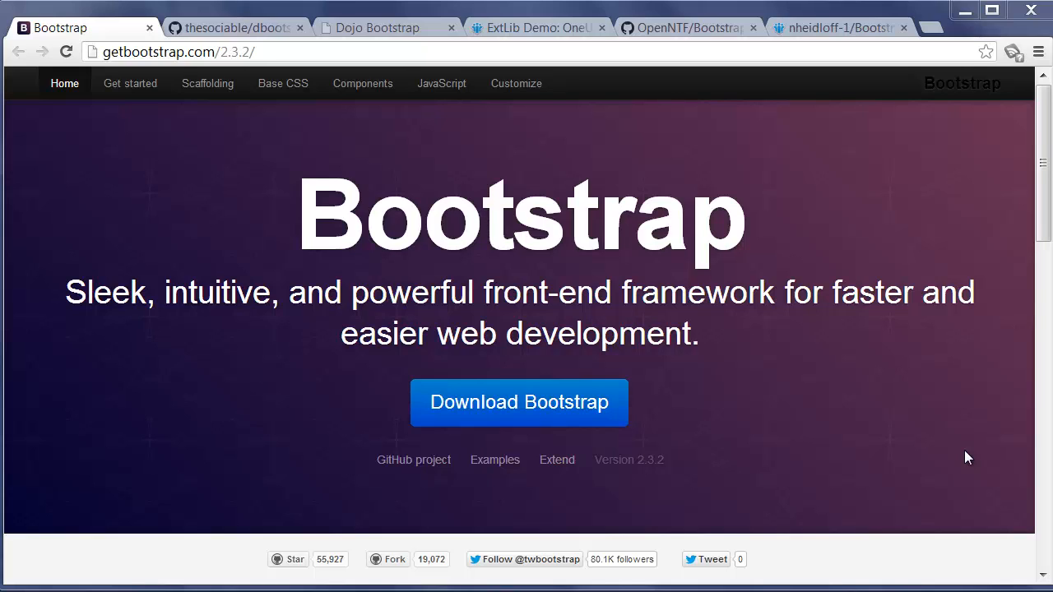
pyautogui.moveTo(639, 236)
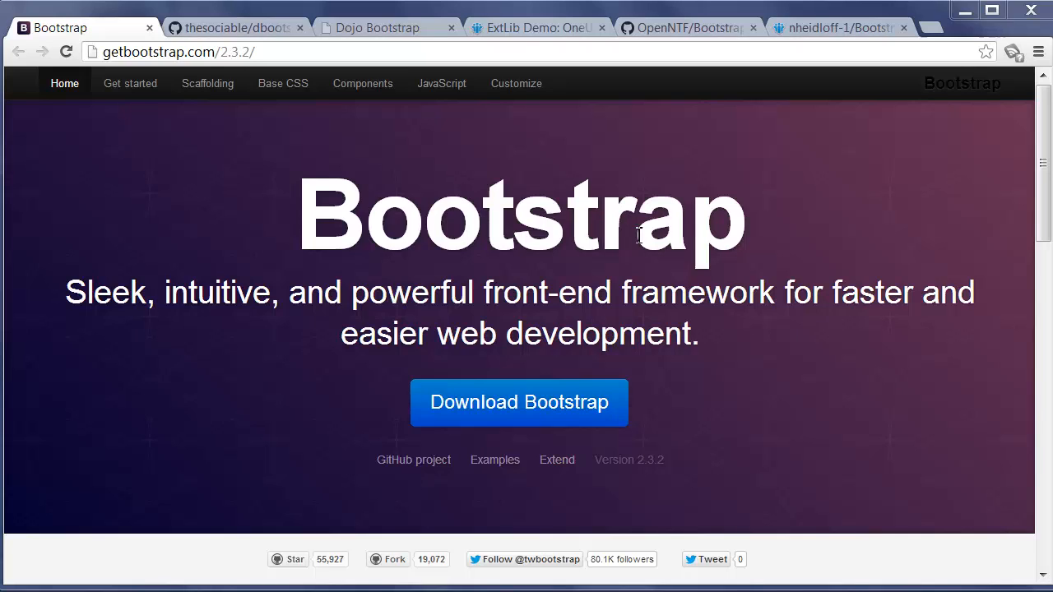
pyautogui.moveTo(479, 154)
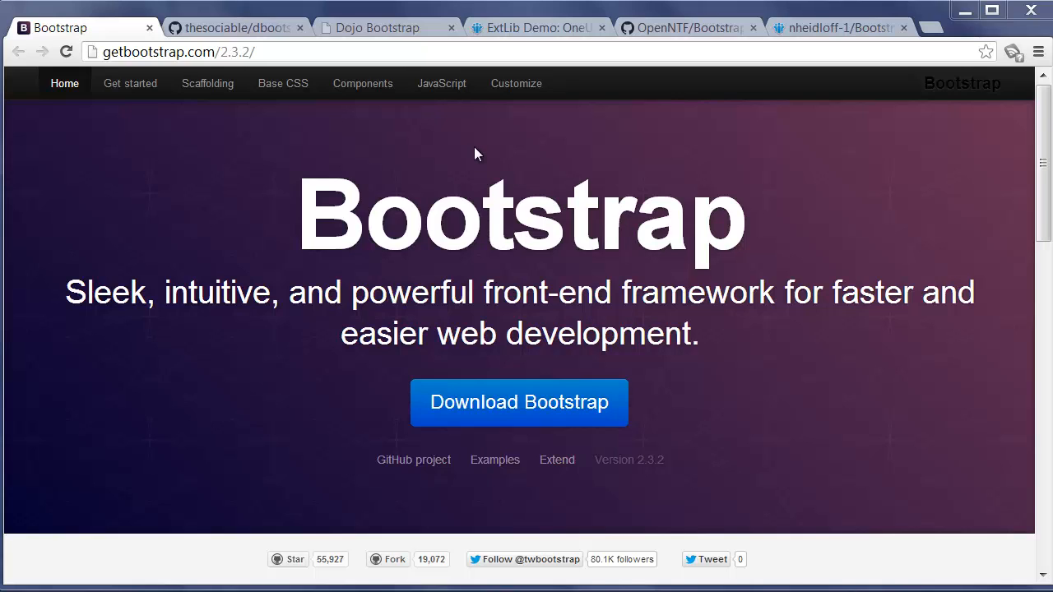
pyautogui.moveTo(399, 122)
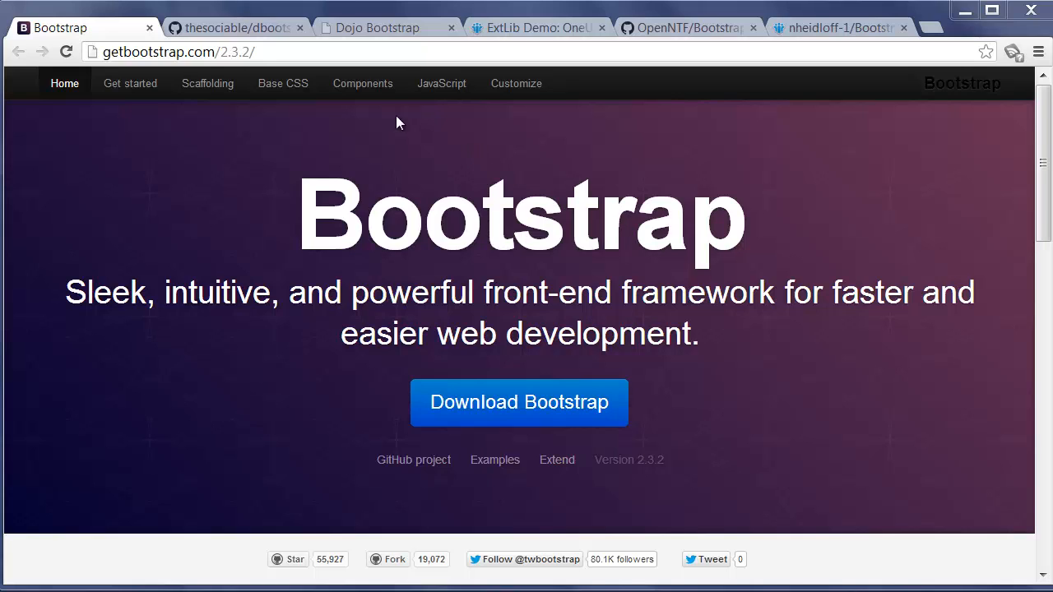
# View the thesociable/dbootstrap GitHub project, then the Dojo for Bootstrap site
pyautogui.click(234, 27)
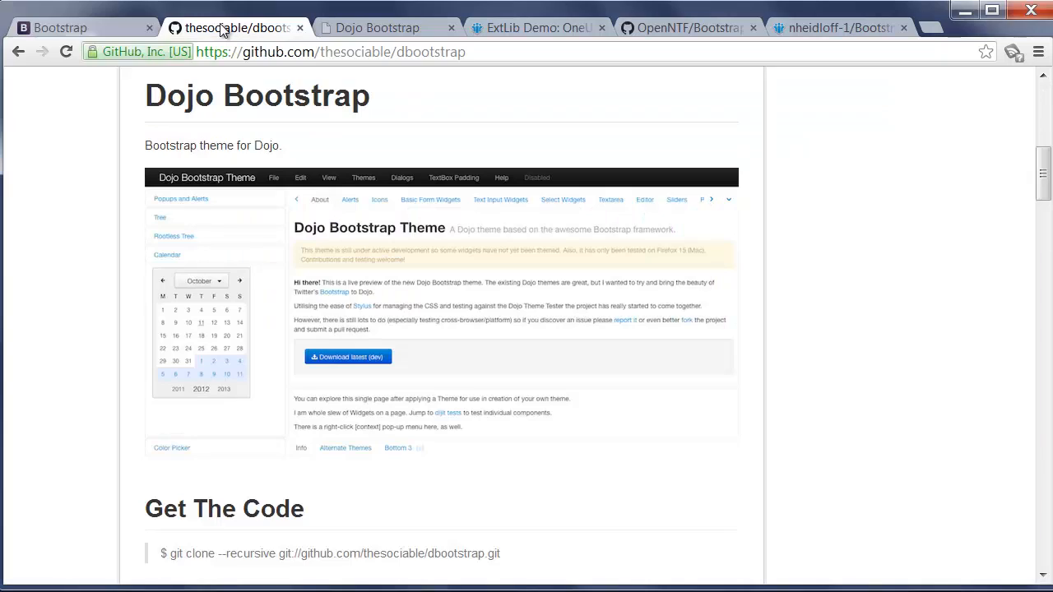
pyautogui.moveTo(111, 239)
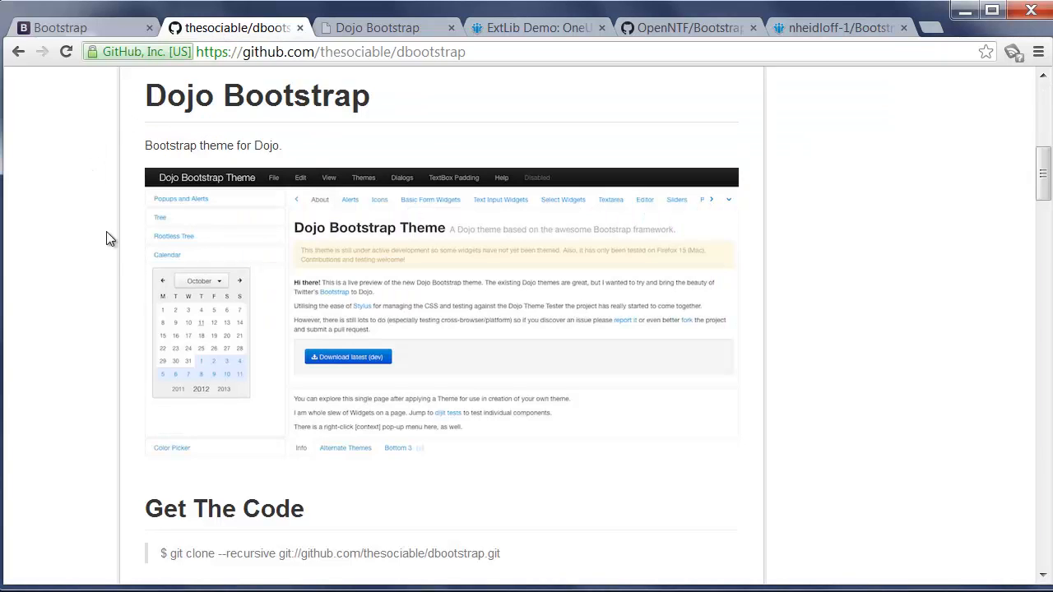
pyautogui.moveTo(117, 100)
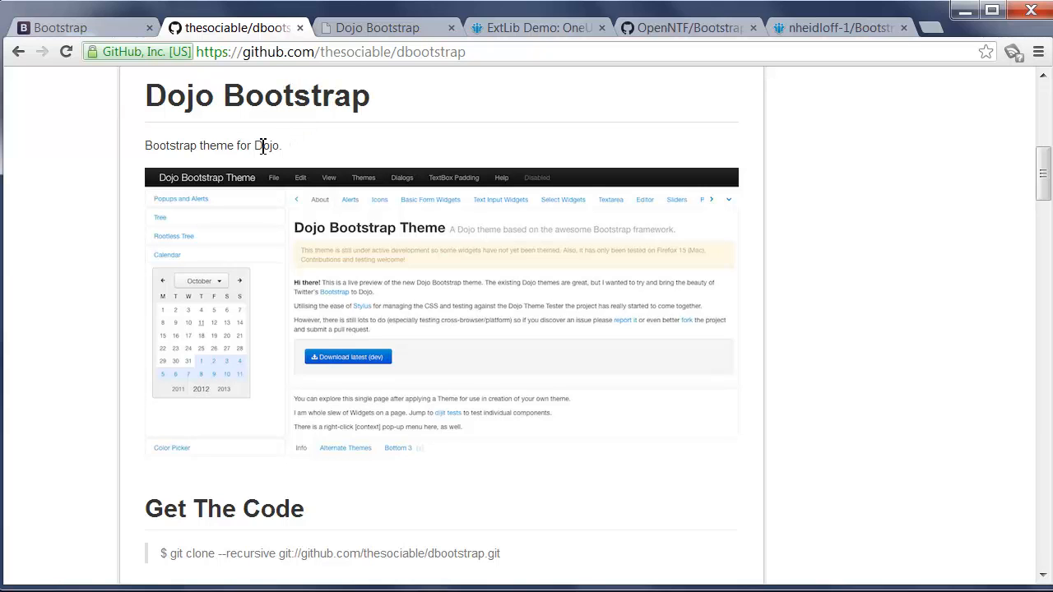
pyautogui.click(386, 27)
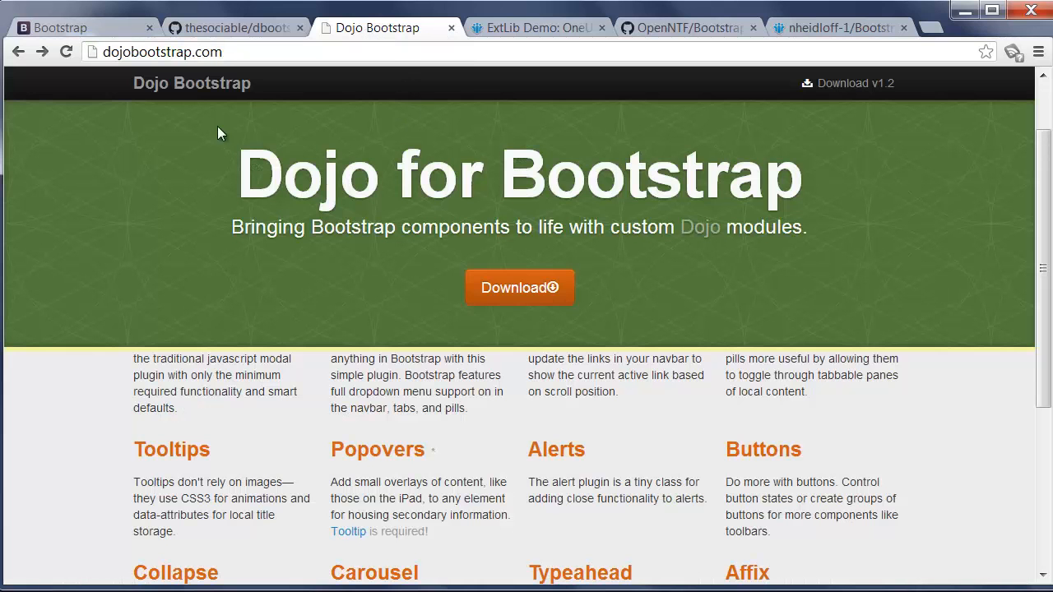
pyautogui.moveTo(376, 197)
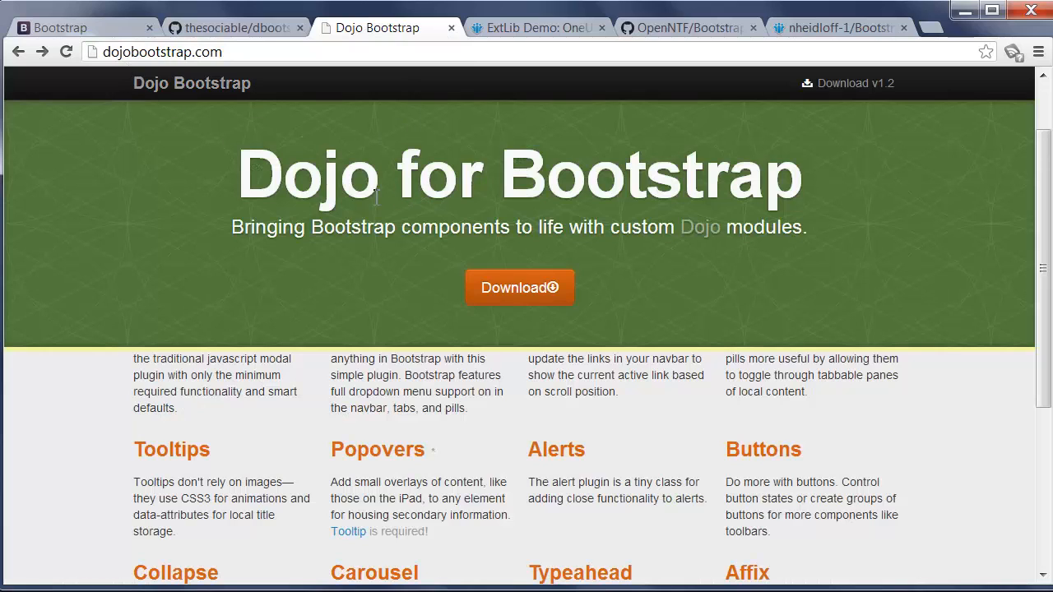
pyautogui.moveTo(214, 185)
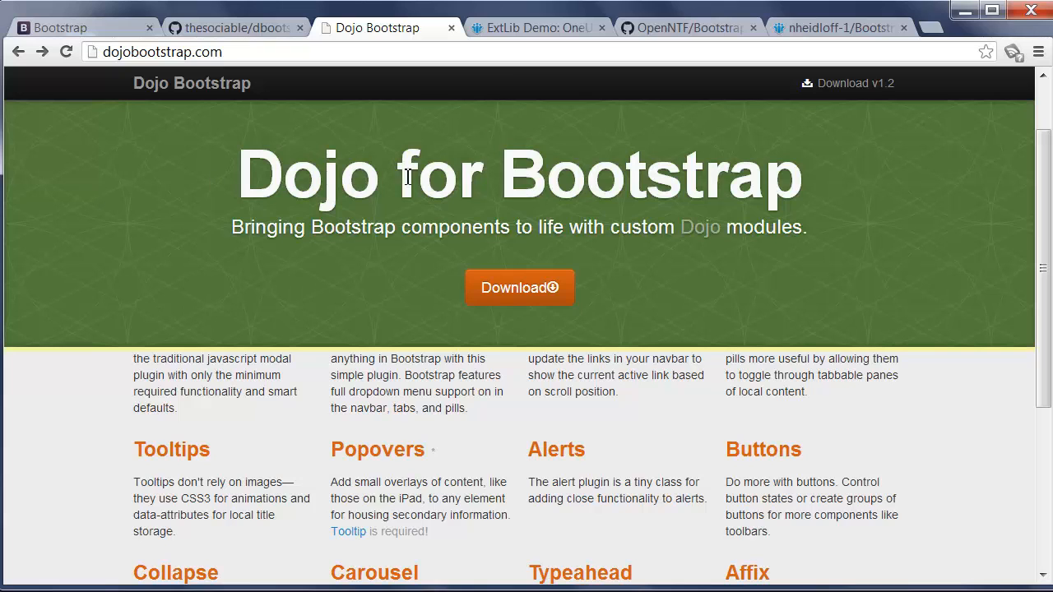
# Revisit the ExtLib Widget Container demo, then open the OpenNTF/Bootstrap4XPages GitHub repository
pyautogui.click(535, 27)
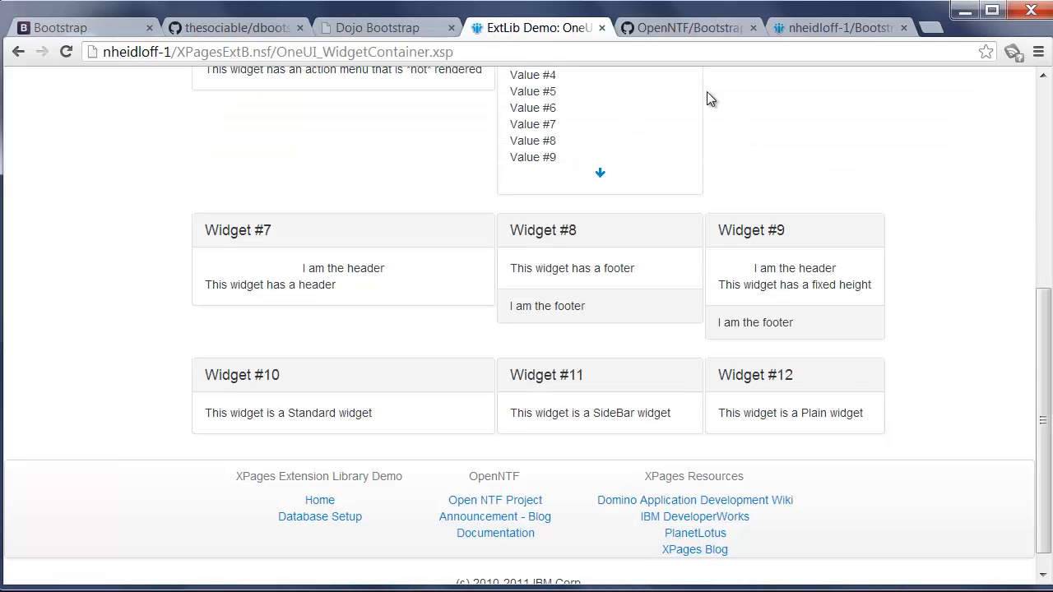
pyautogui.click(687, 27)
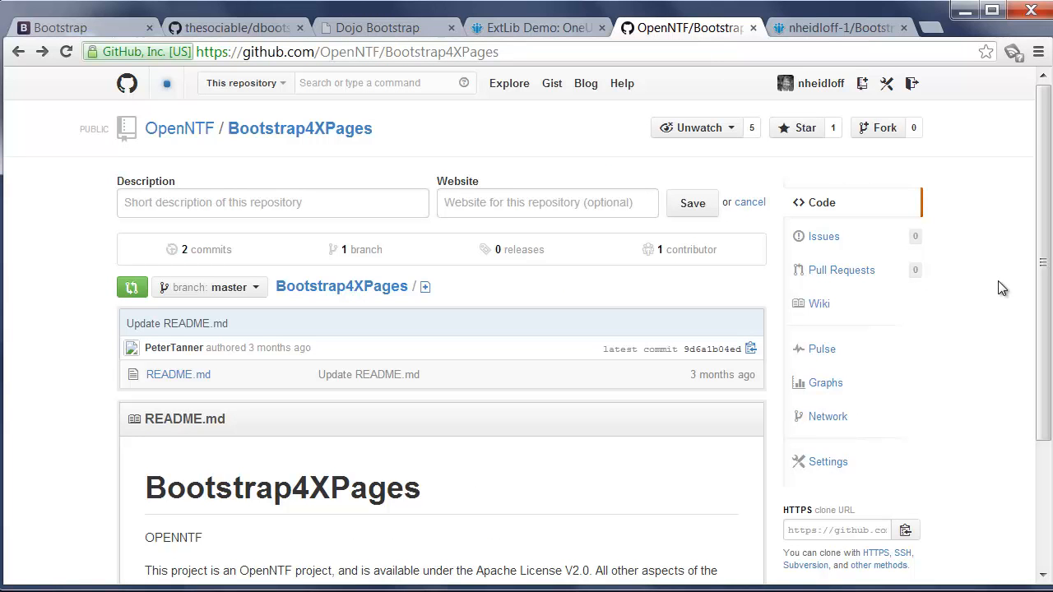